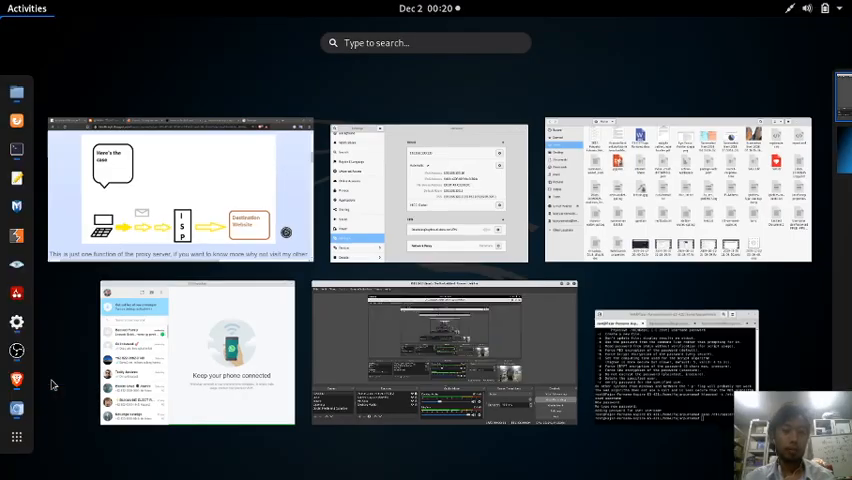
- Focus the browser window with the proxy-server diagram from the window overview
left_click(180, 190)
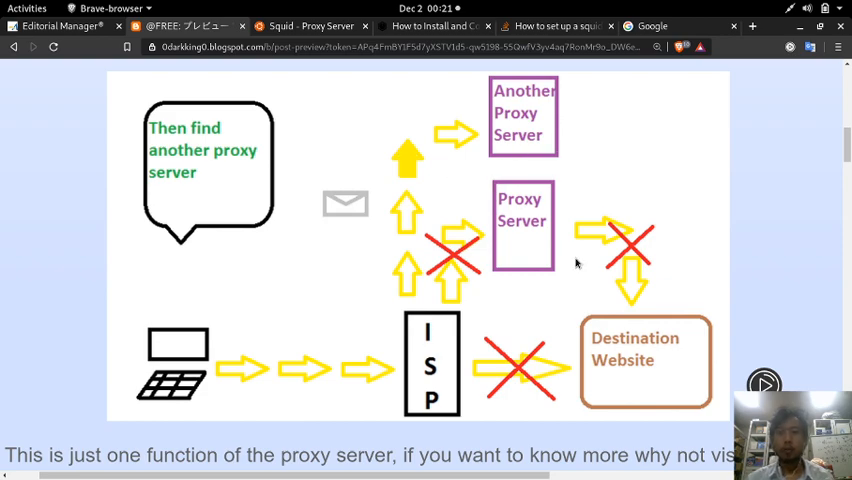
- Bring up the Ubuntu 'Squid - Proxy Server' guide page and scroll to its top
left_click(28, 8)
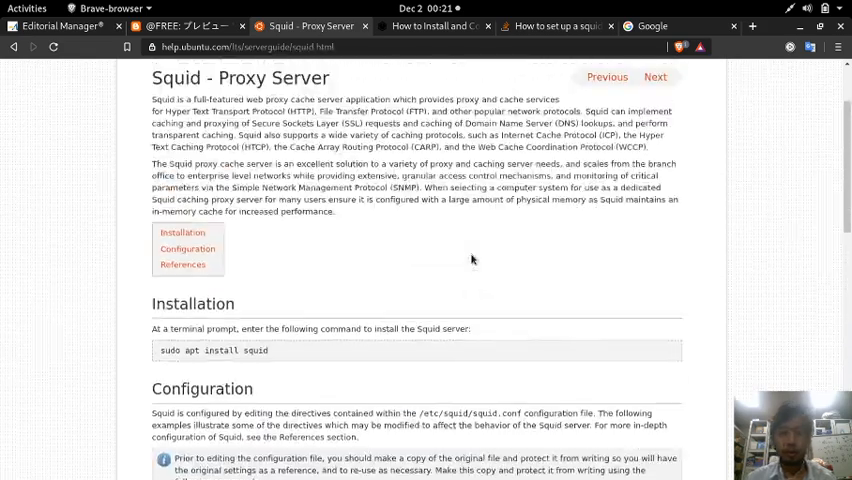
scroll("up", 3)
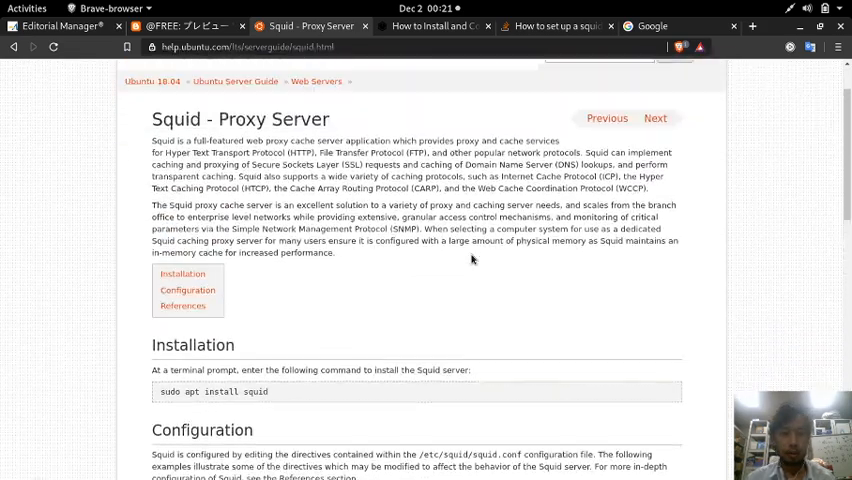
mouse_move(214, 392)
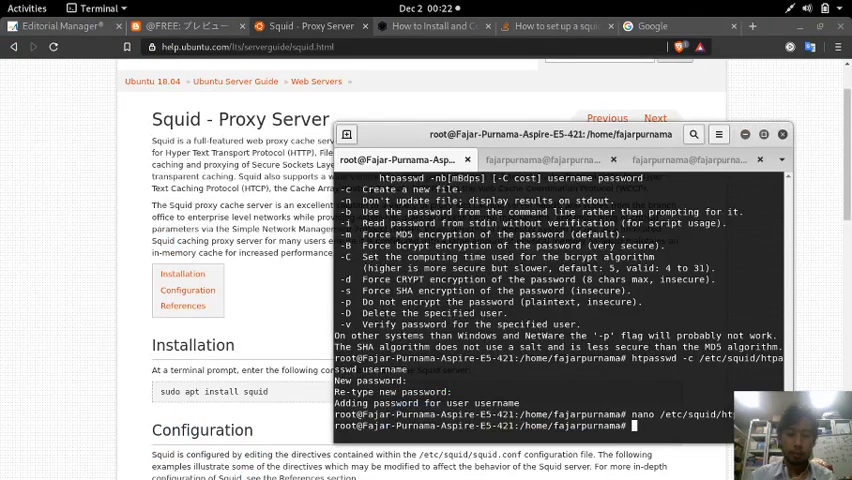
type("exit")
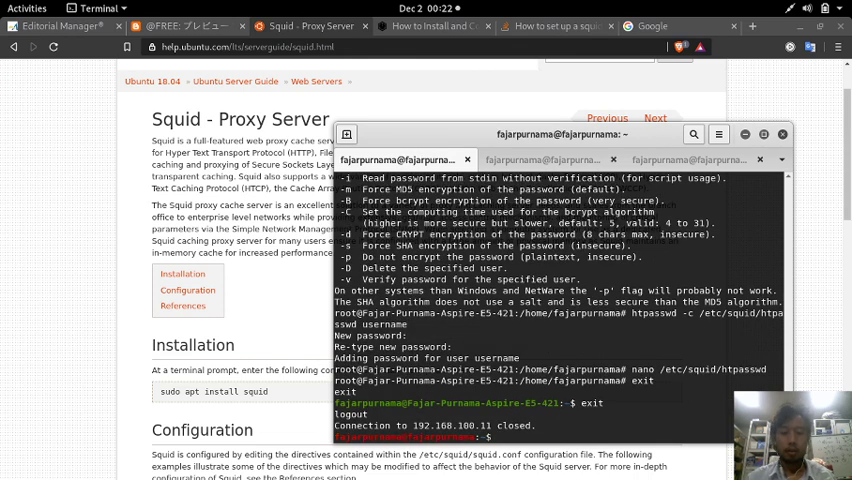
type("ssh fajarpurnama@192.168.100.11")
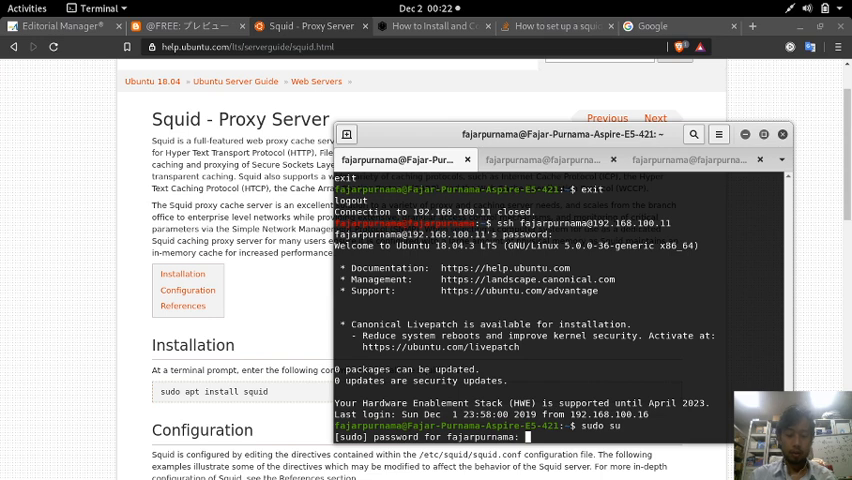
key("Return")
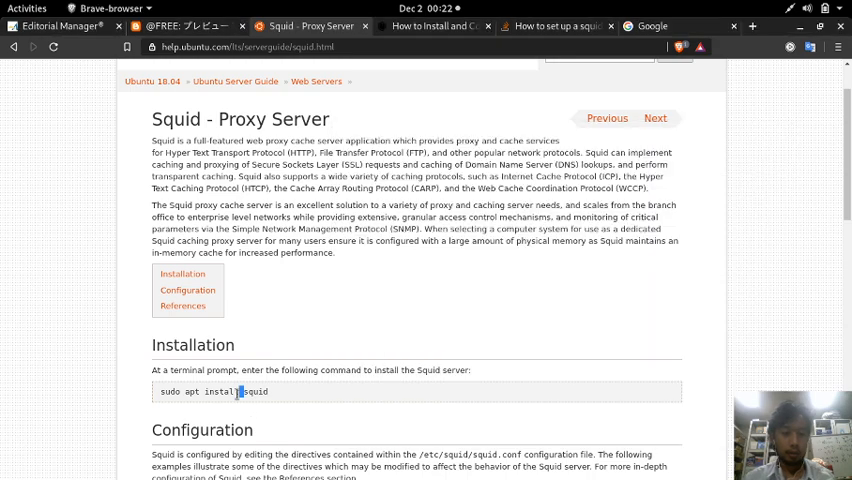
- Copy the squid install command from the guide and confirm squid is installed
triple_click(212, 392)
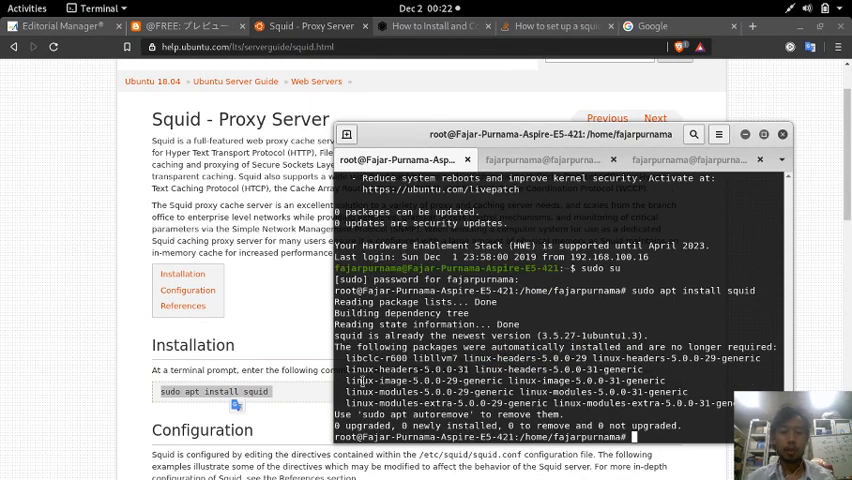
scroll("down", 3)
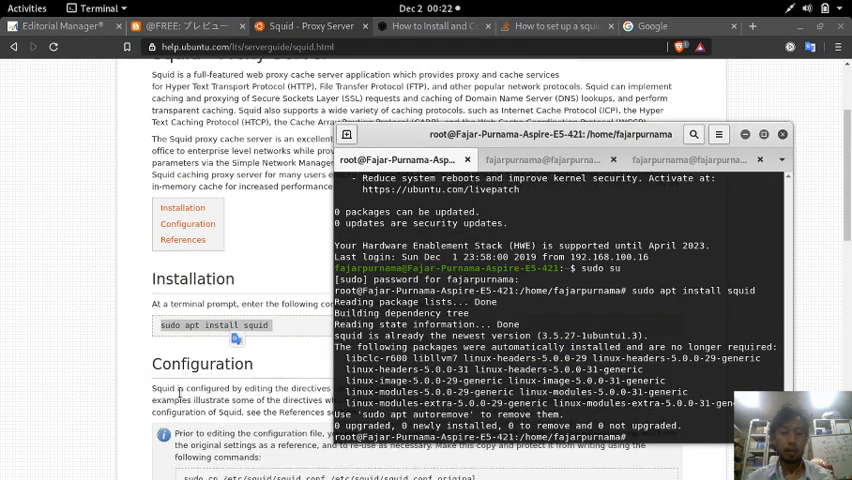
scroll("down", 3)
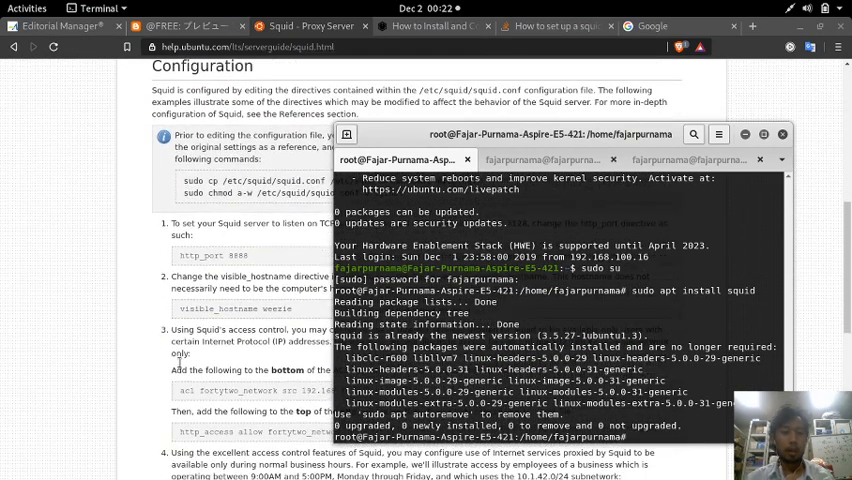
scroll("down", 3)
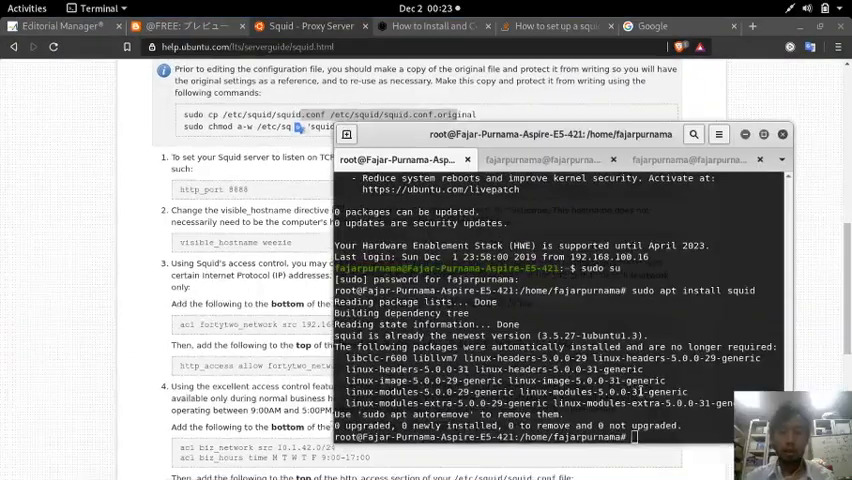
- Back up /etc/squid/squid.conf with cp and open it in nano for editing
type("nano /etc/squid/sq")
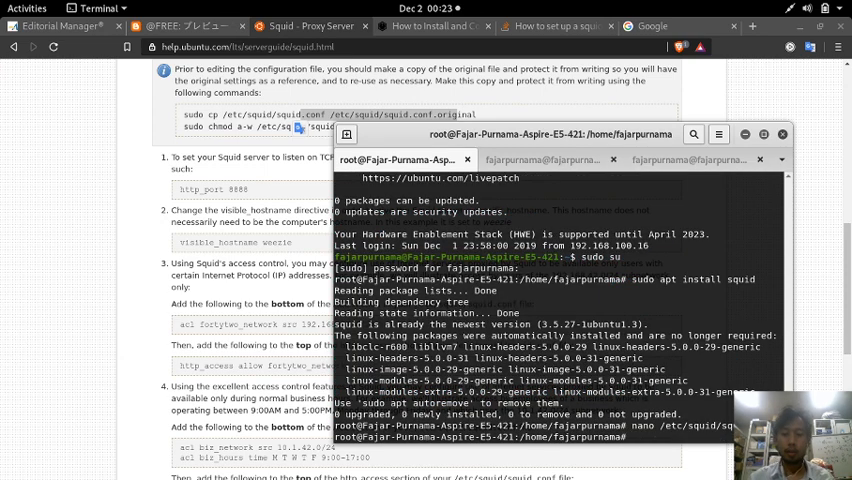
type("cp /etc/squid/squi")
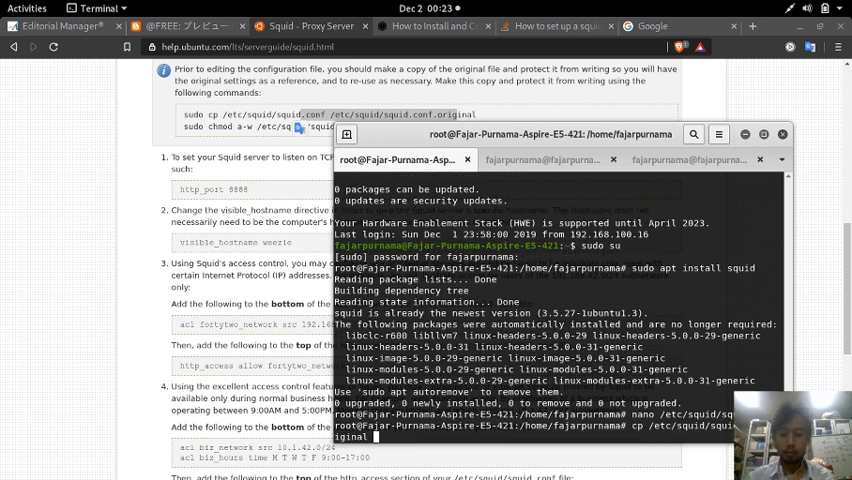
type("/etc/")
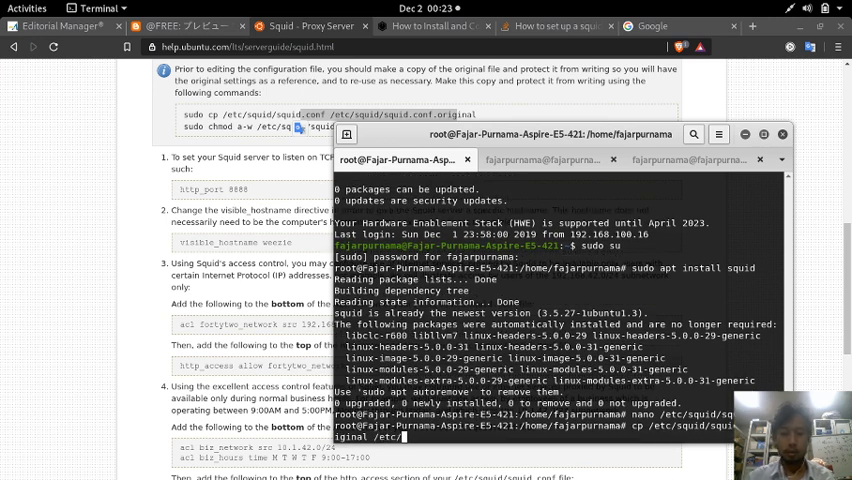
type("a")
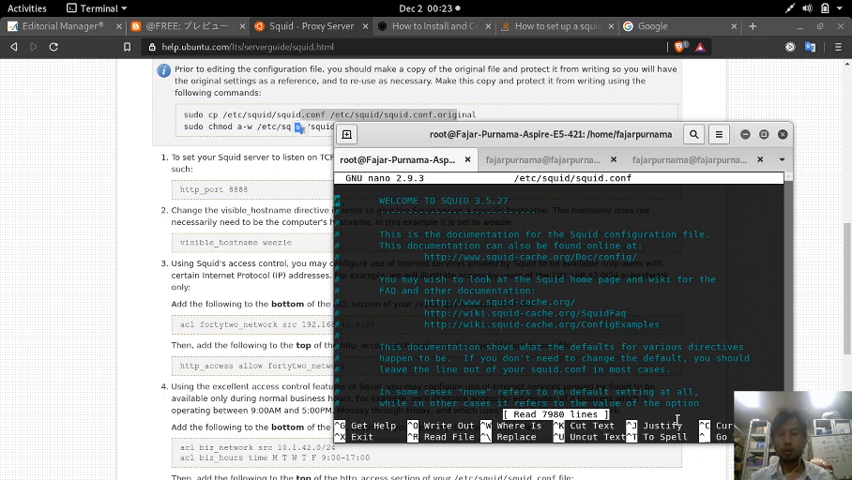
- Search squid.conf in nano for the http_port 3128 line
scroll("down", 3)
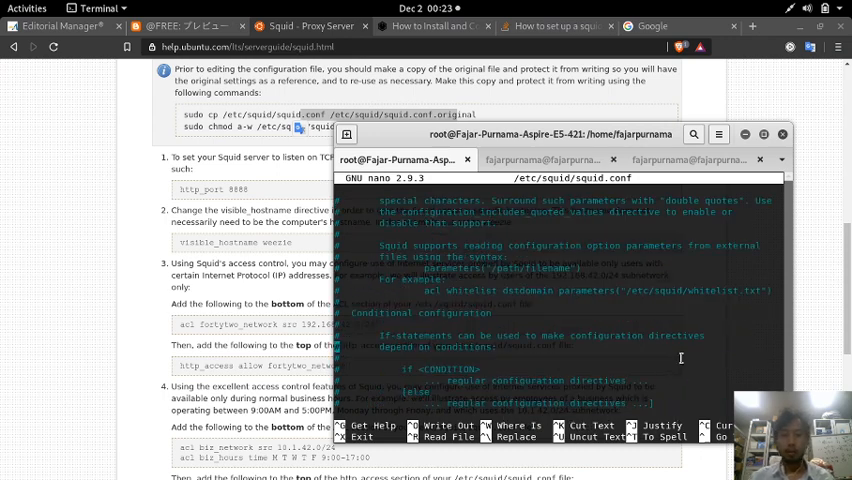
scroll("down", 3)
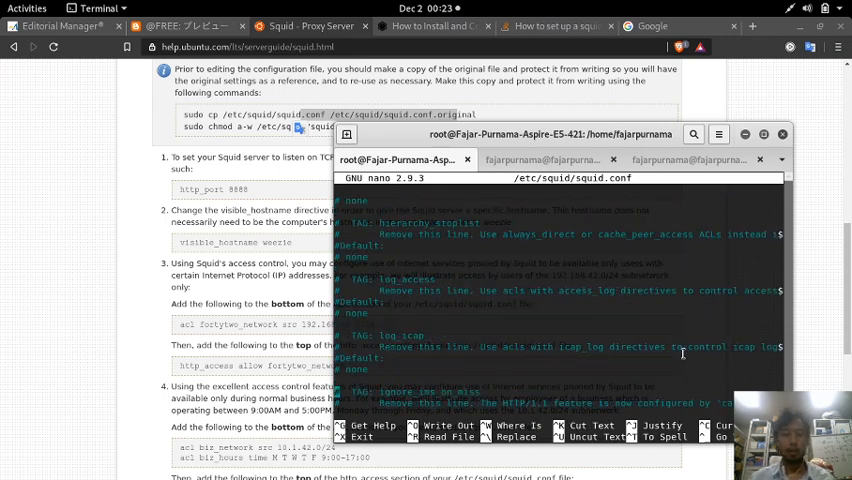
scroll("down", 3)
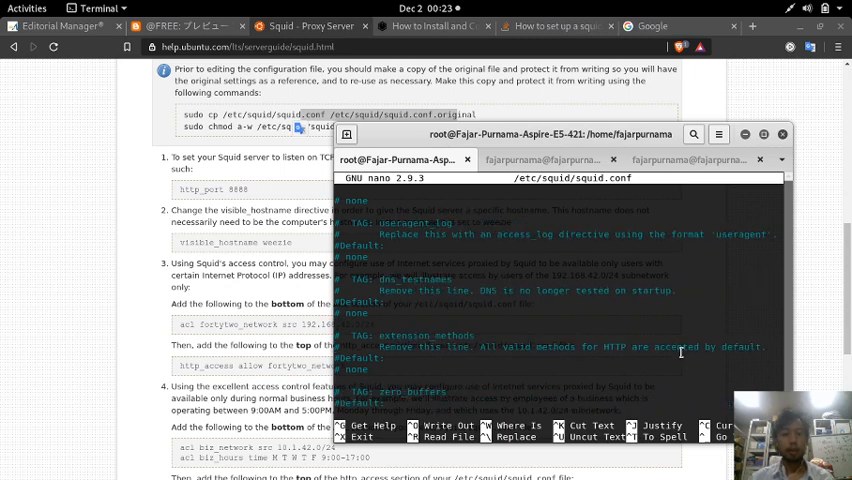
scroll("up", 3)
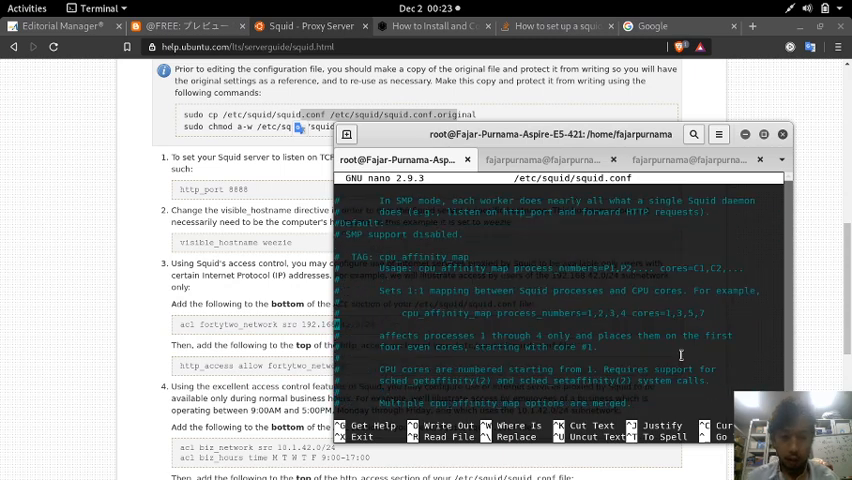
scroll("down", 3)
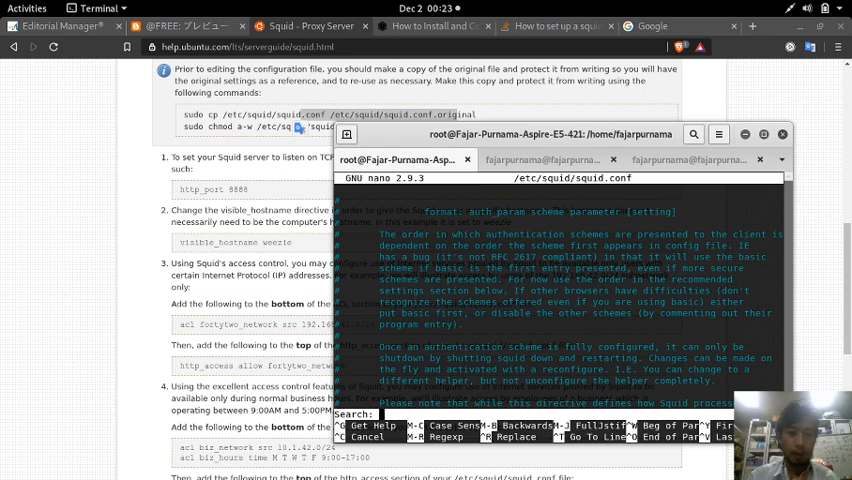
type("http")
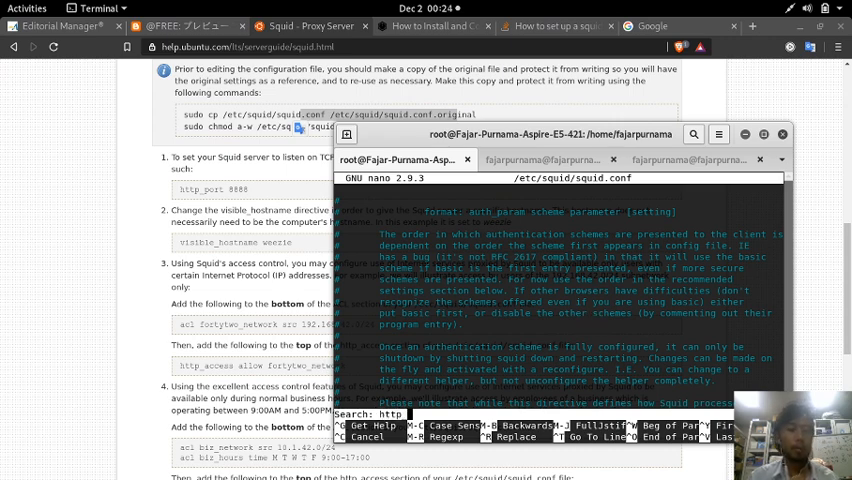
type("port")
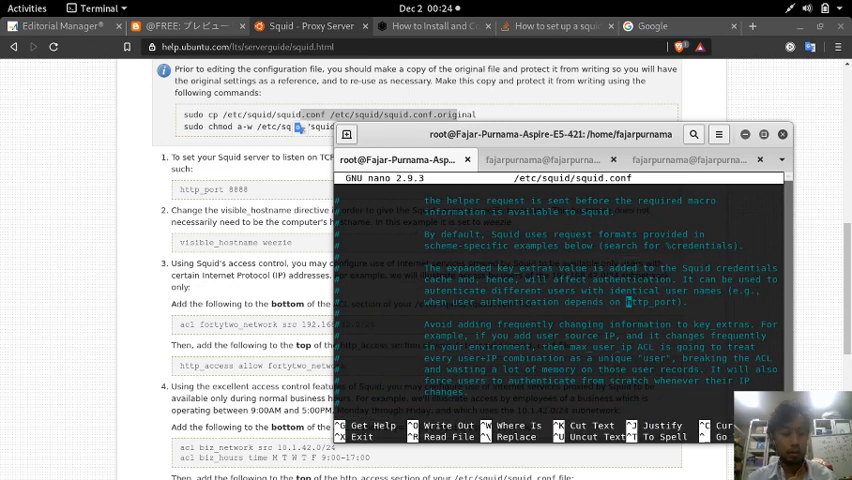
- Search onward to the visible_hostname setting in squid.conf
scroll("down", 3)
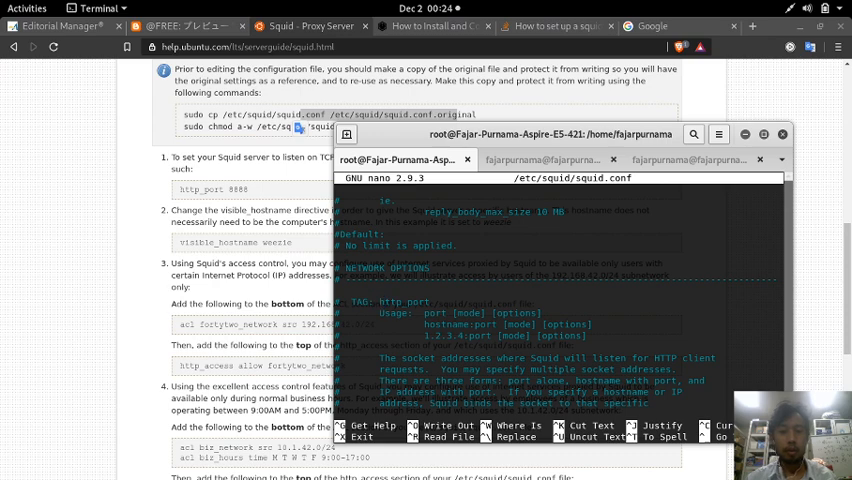
scroll("down", 3)
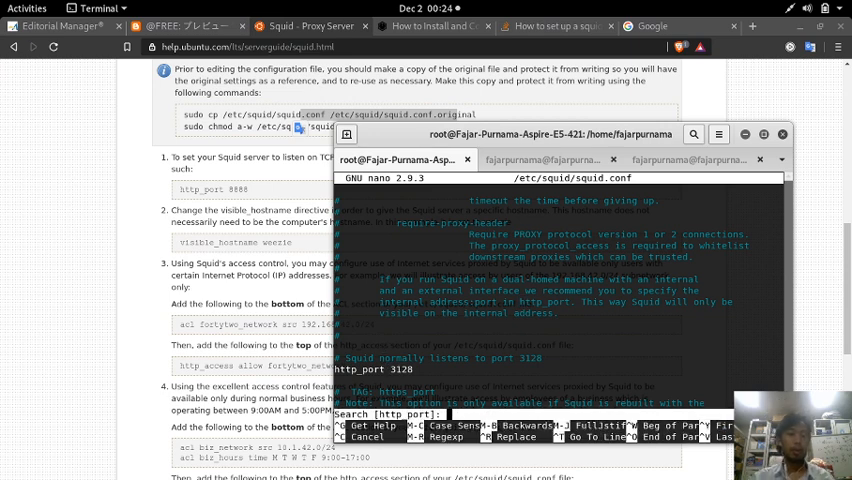
type("visibile hostname")
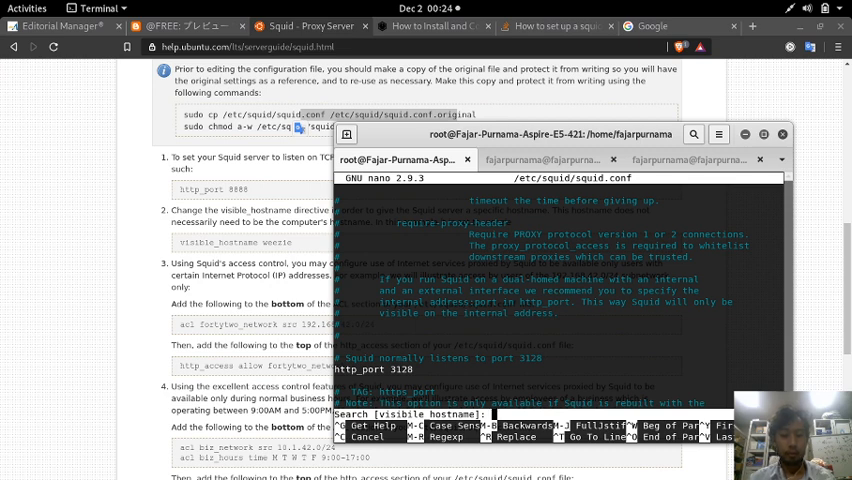
type("visibile hostname")
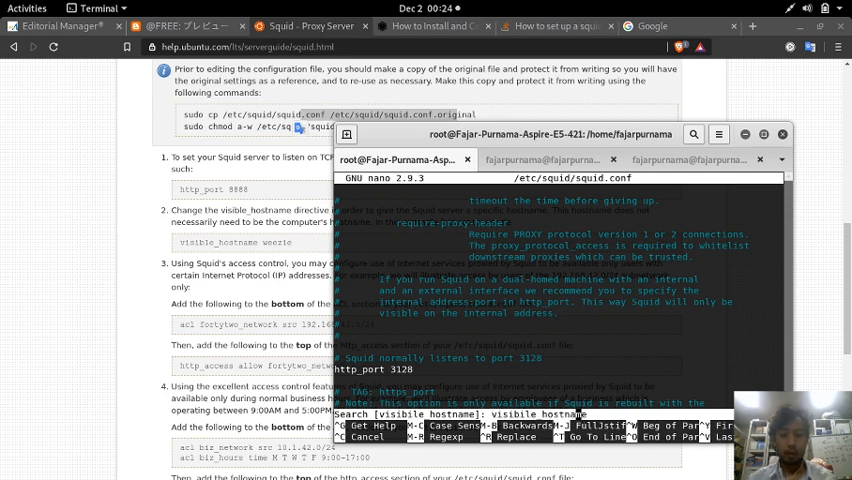
key("Return")
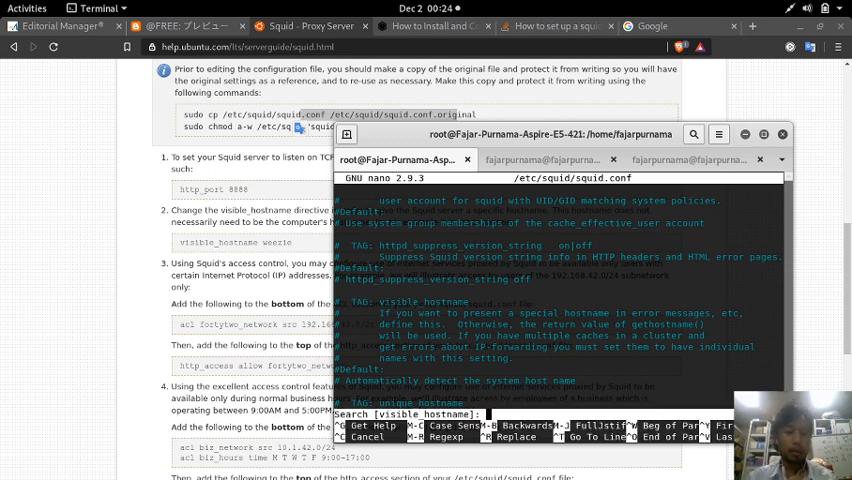
- Locate the http_access rules and the Safe_ports lines in squid.conf
type("htt")
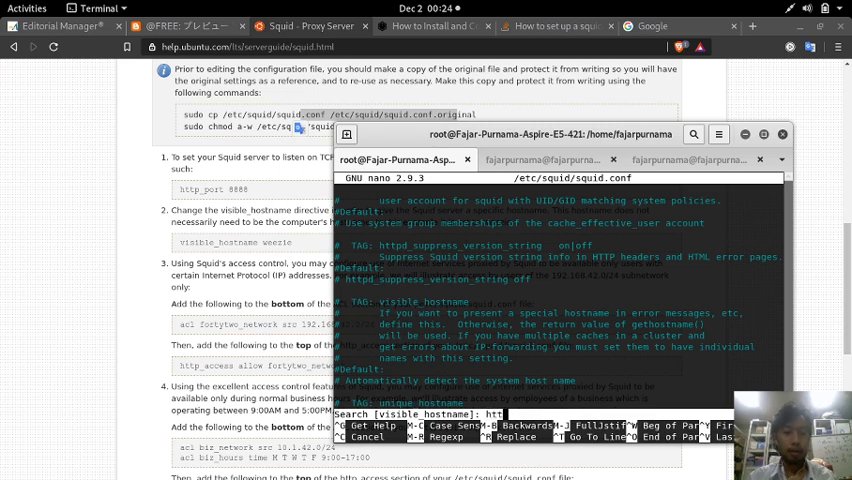
type("http acce")
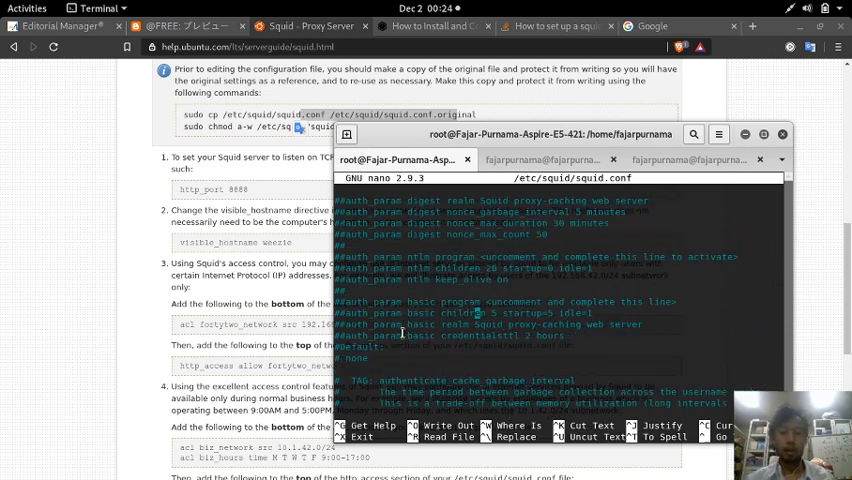
scroll("down", 3)
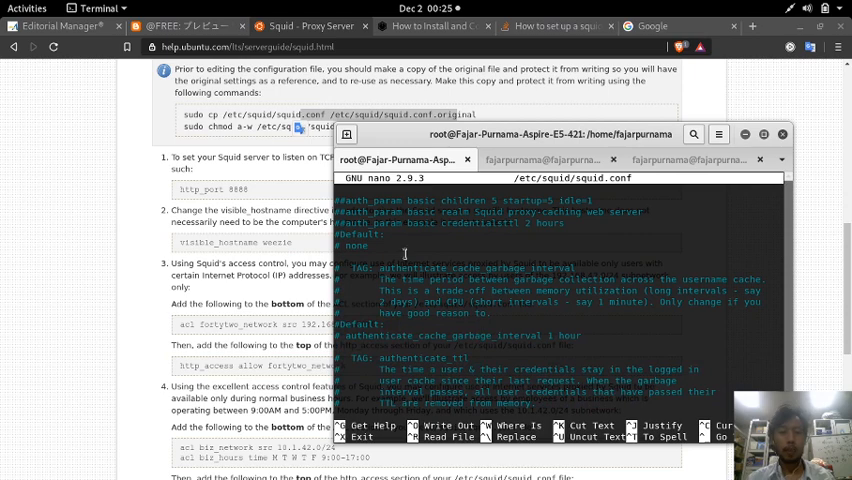
scroll("down", 3)
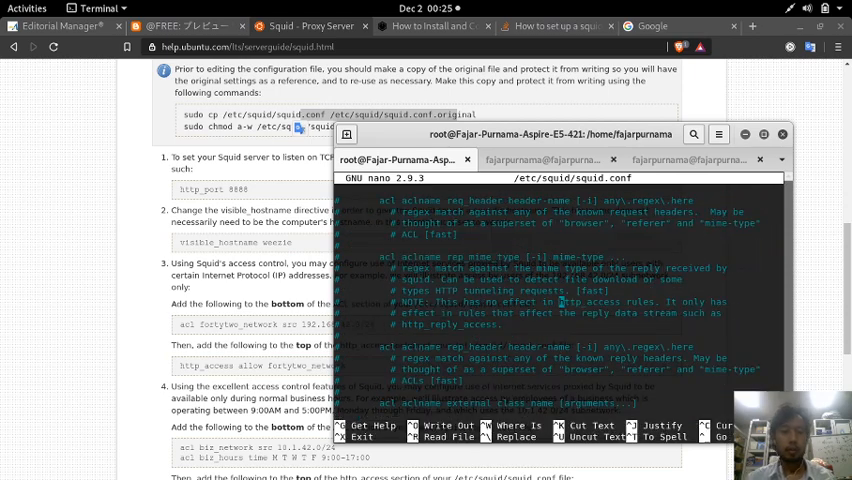
scroll("down", 3)
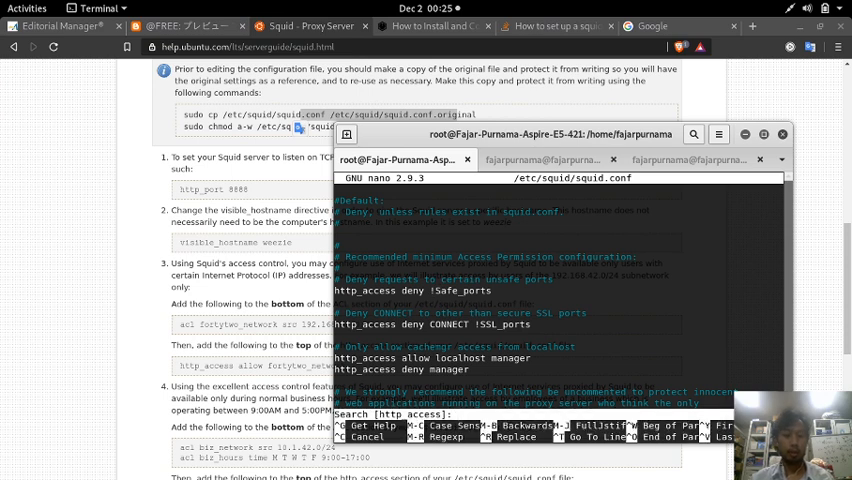
type("Safe_por")
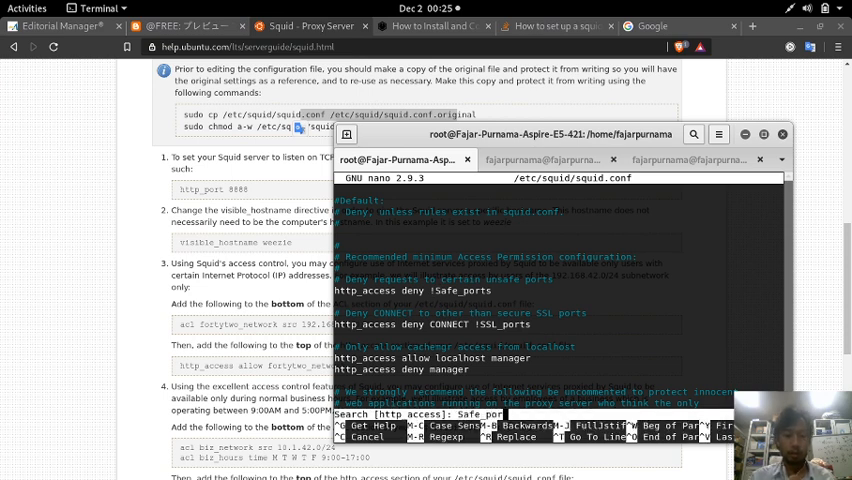
key("Return")
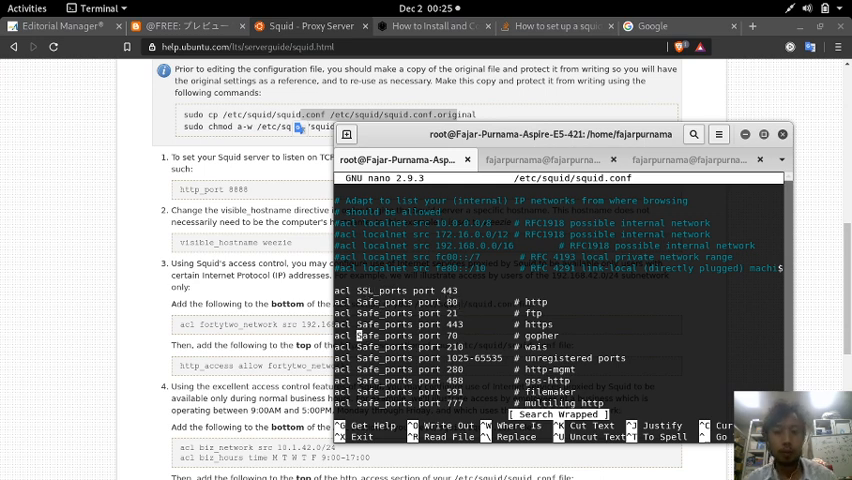
- Adjust the http_access lines, save squid.conf and exit nano to the shell
scroll("down", 3)
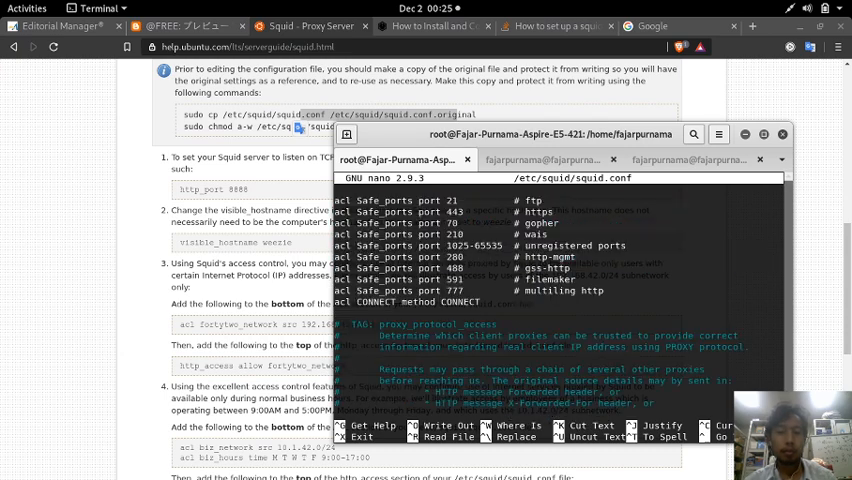
scroll("down", 3)
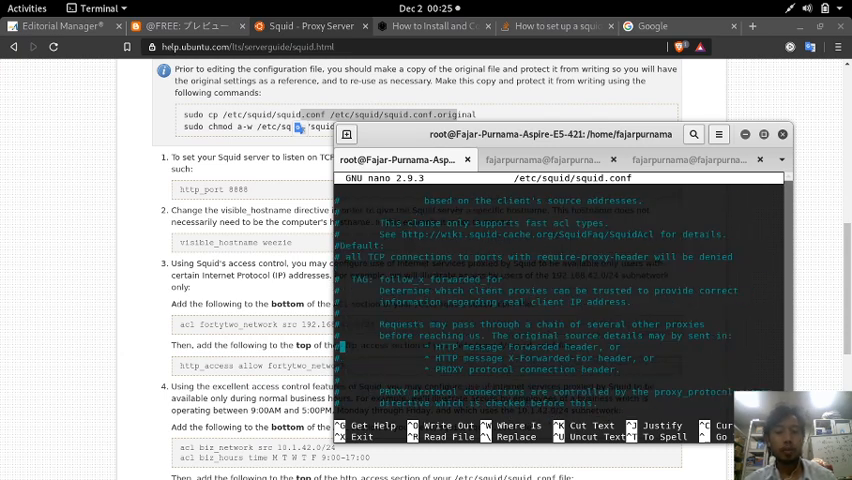
scroll("down", 3)
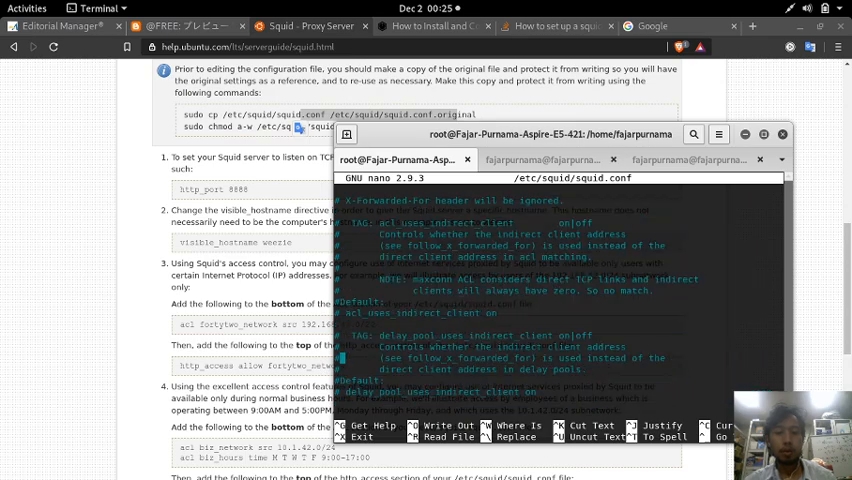
scroll("down", 3)
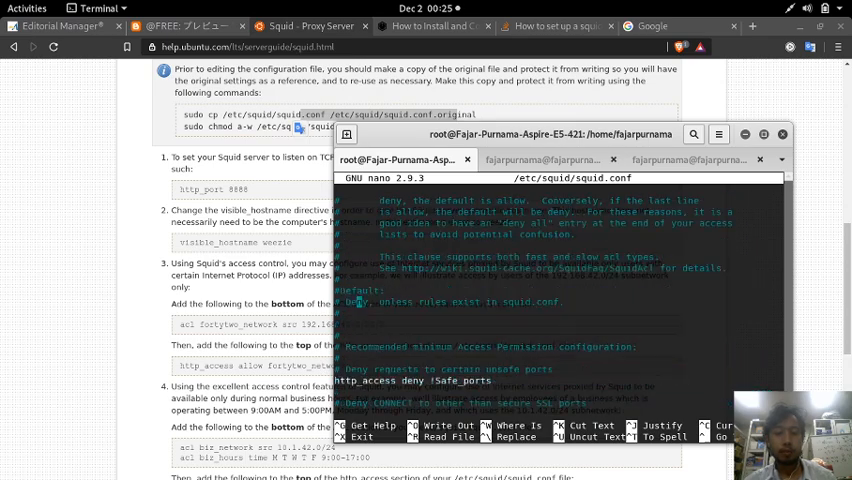
scroll("down", 3)
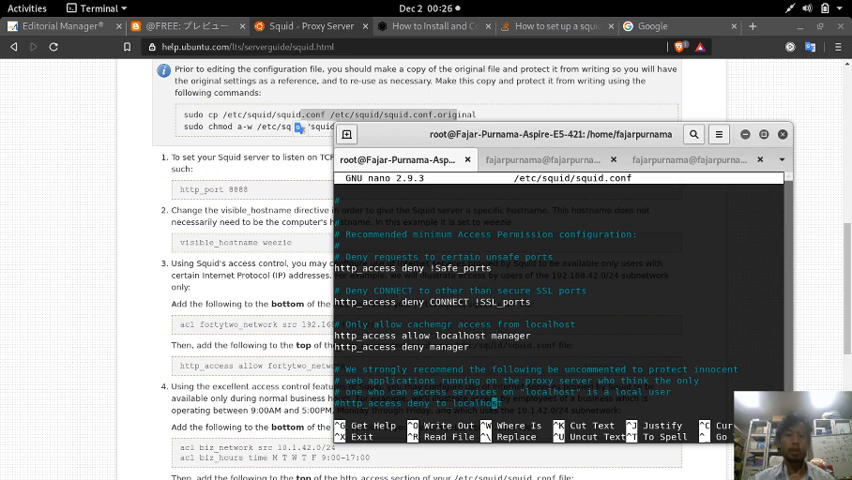
scroll("down", 3)
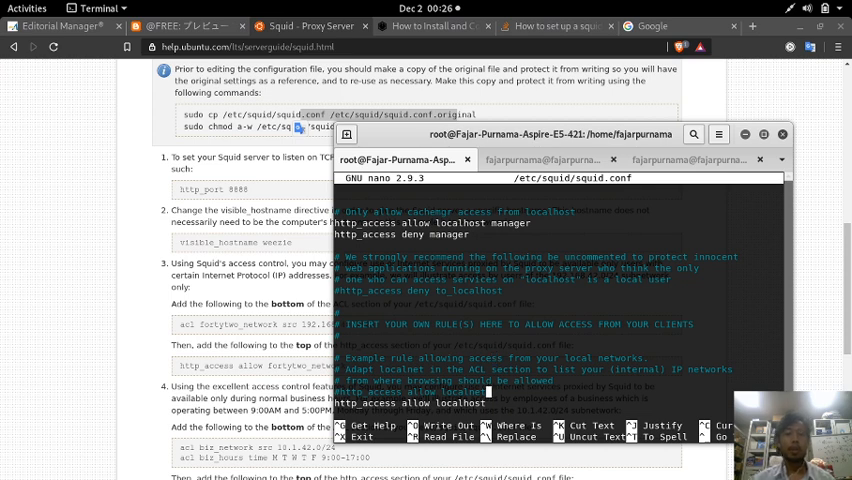
scroll("down", 3)
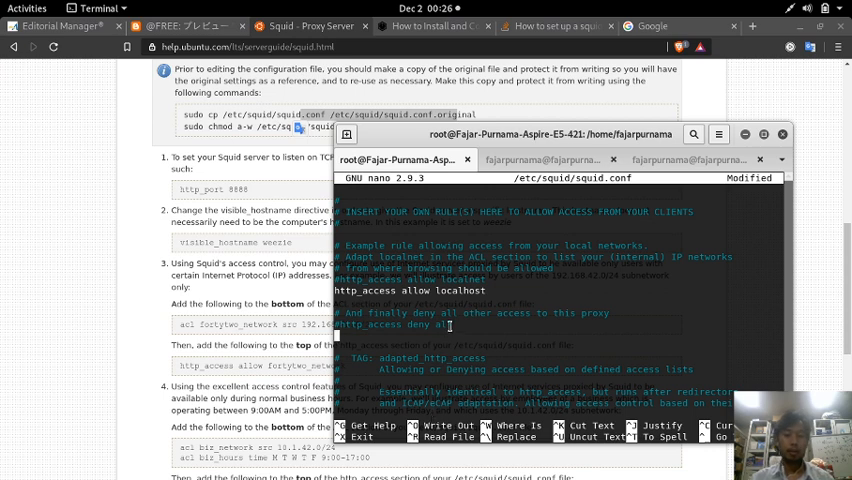
double_click(396, 324)
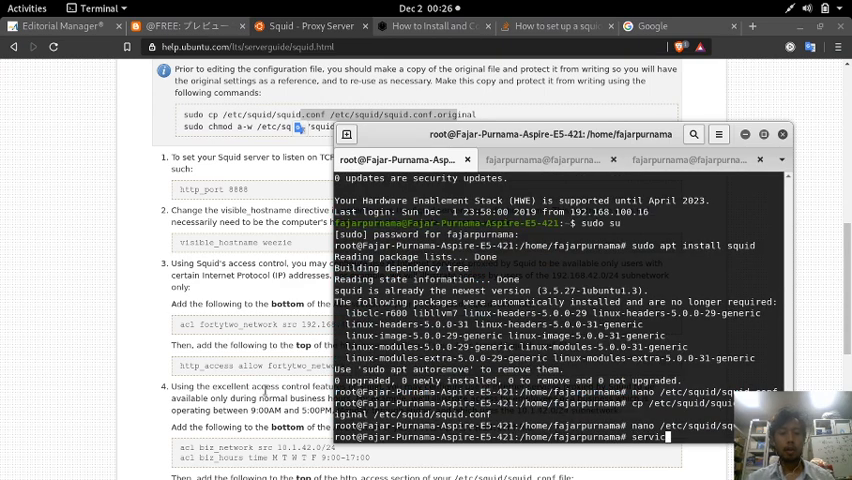
- Reload the squid service so the edited configuration takes effect
scroll("down", 3)
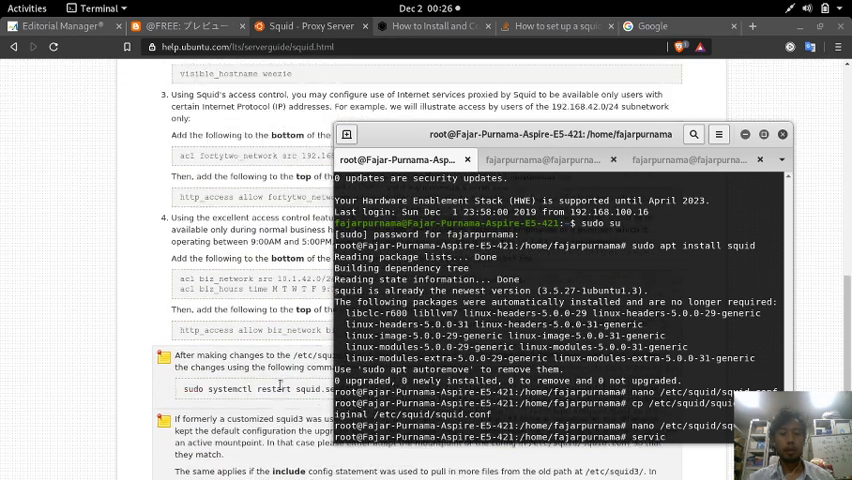
scroll("up", 3)
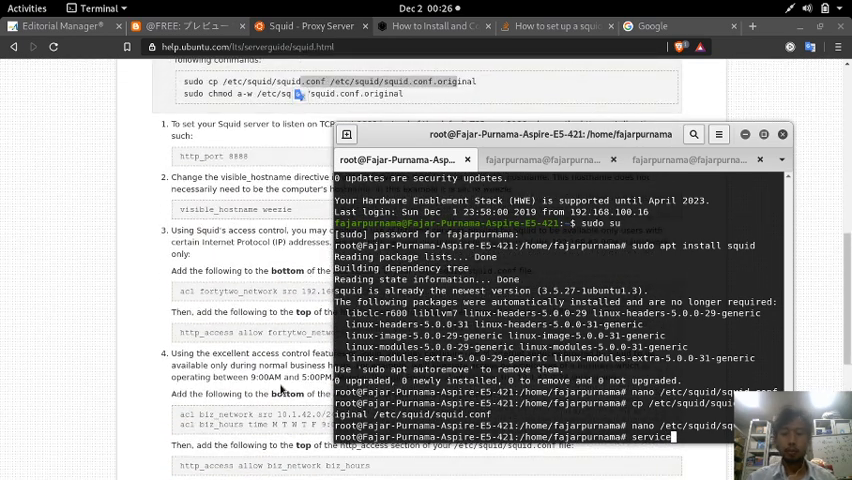
type("squid rest")
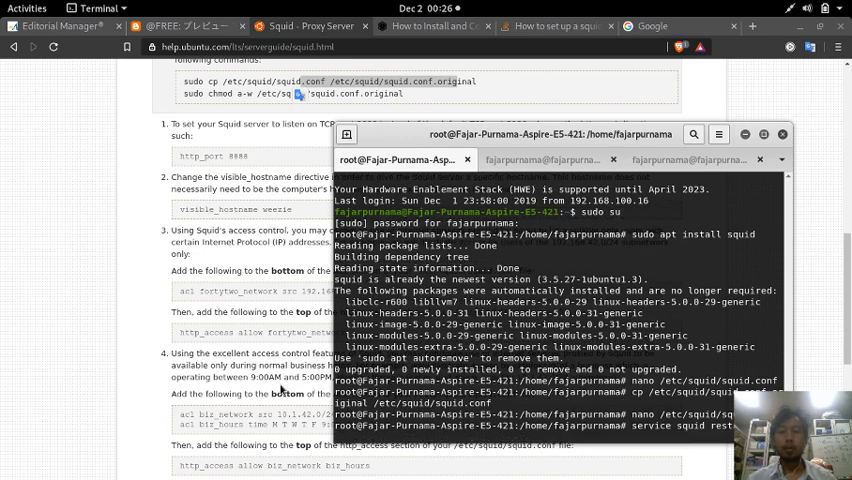
mouse_move(322, 324)
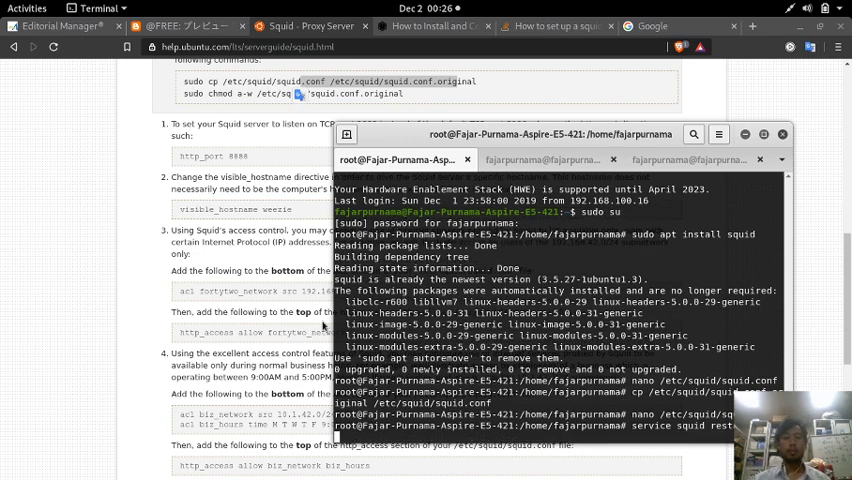
mouse_move(540, 92)
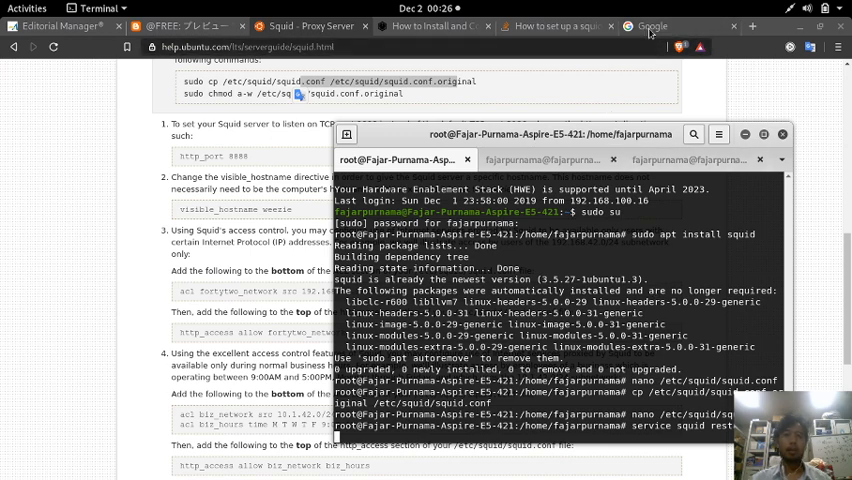
- Switch the GNOME network proxy to manual configuration and replace the HTTP proxy address
left_click(28, 8)
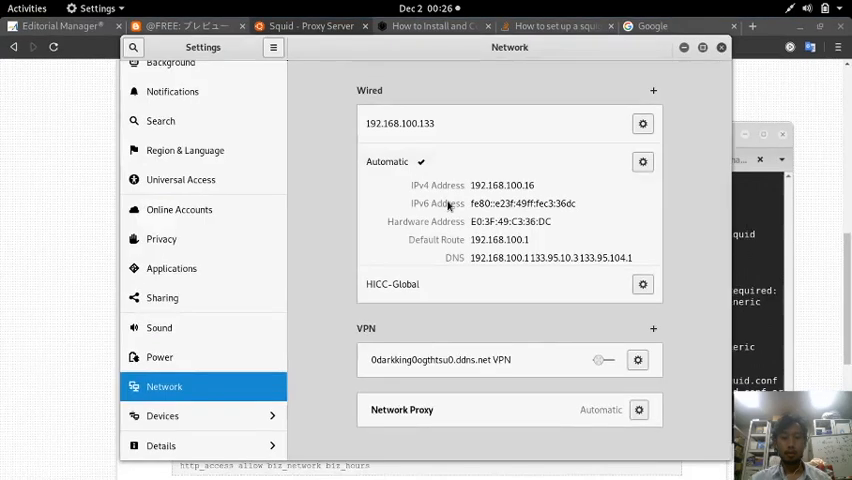
left_click(640, 408)
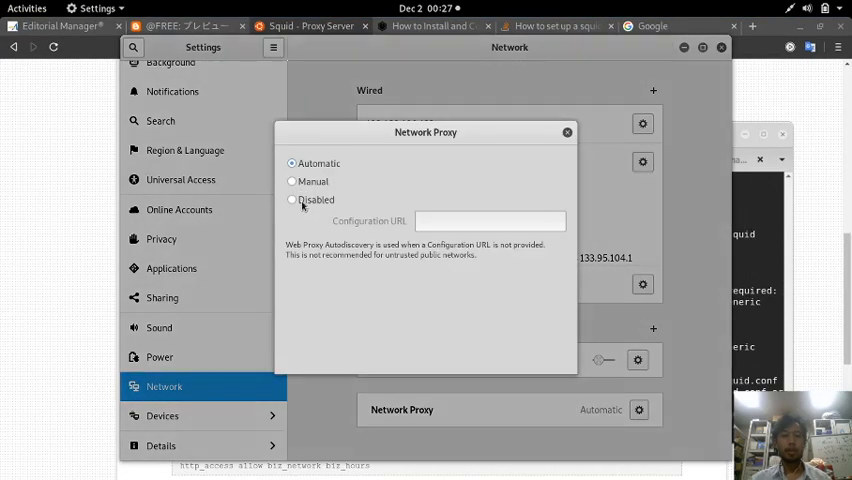
left_click(292, 180)
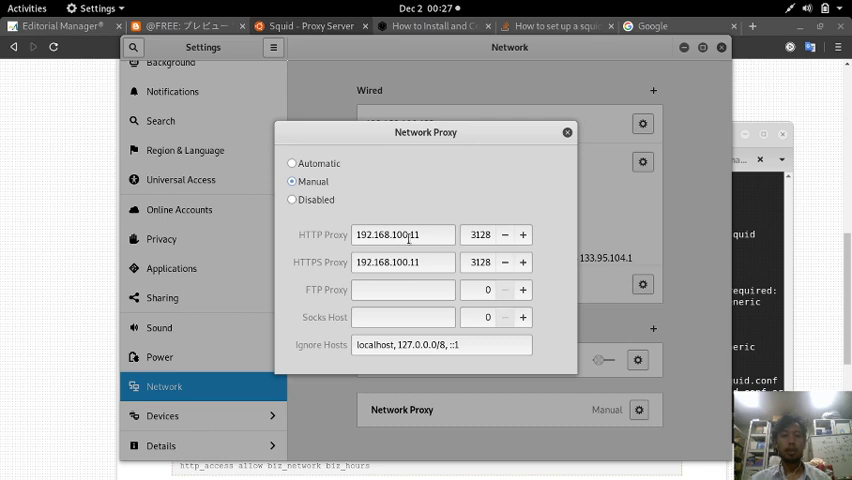
triple_click(402, 234)
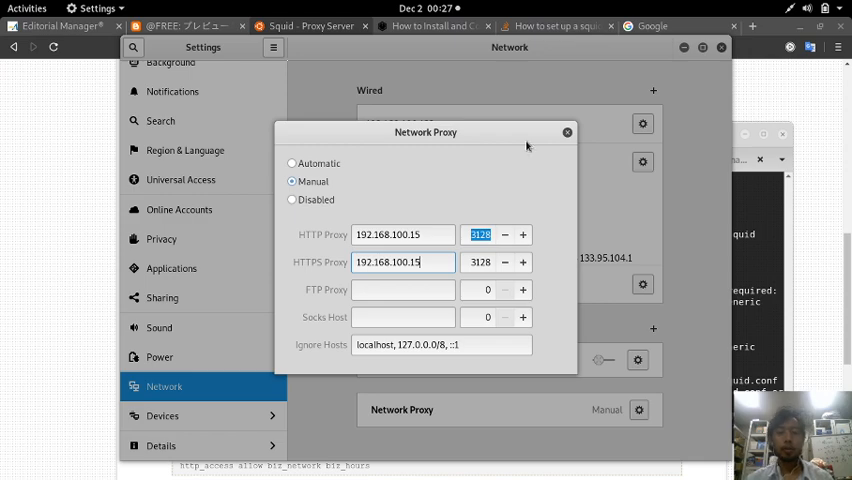
left_click(568, 132)
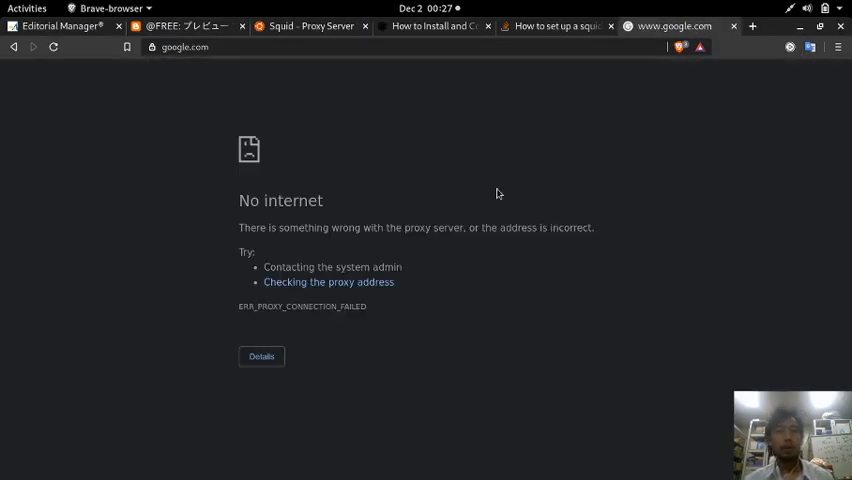
- Set the HTTPS proxy to 192.168.100.11 port 3128 and close the proxy settings
left_click(28, 8)
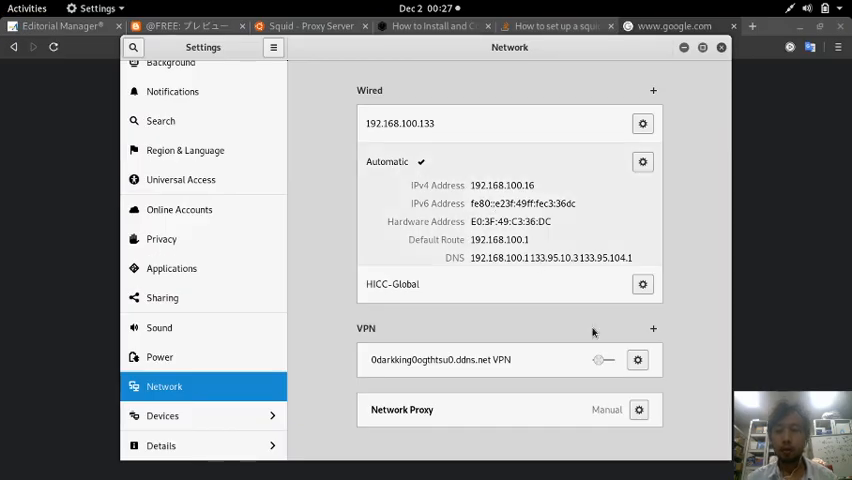
left_click(640, 408)
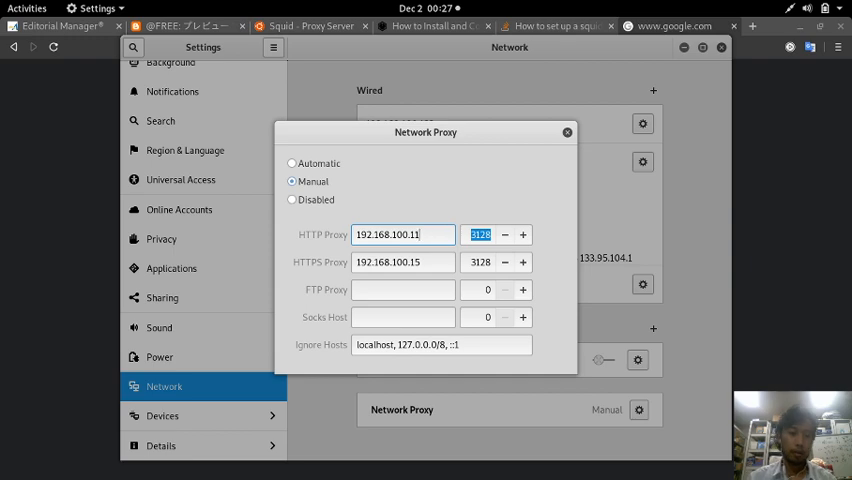
type("192.168.100.11")
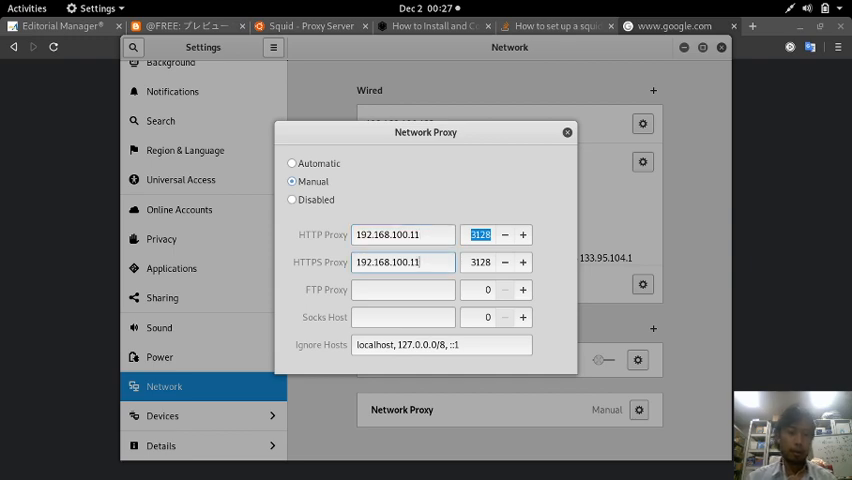
left_click(568, 132)
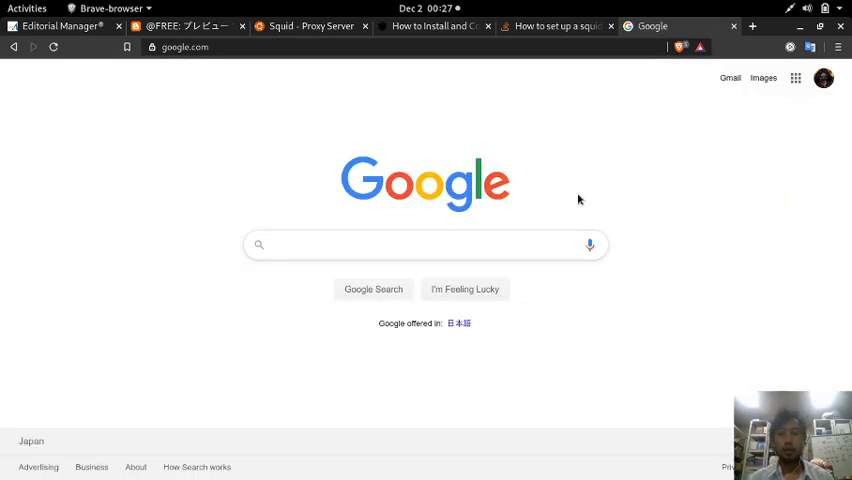
- Bring the Brave window with Google back to front and start a search for squid authentication
left_click(28, 8)
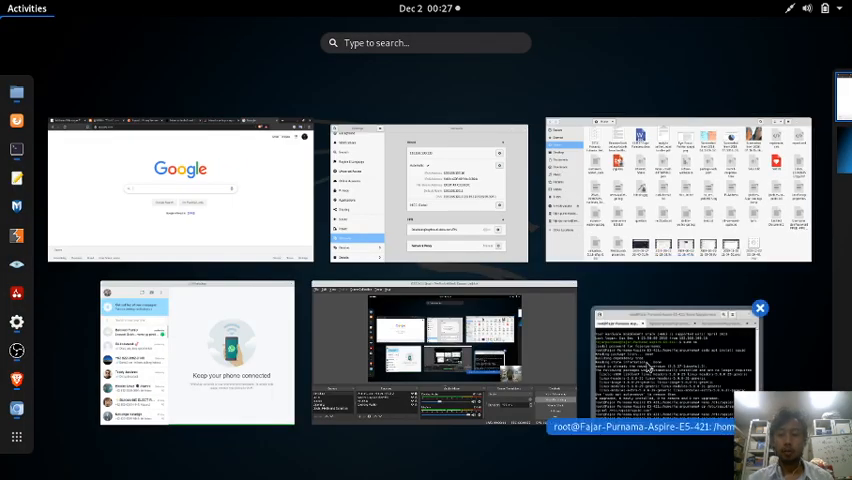
mouse_move(240, 212)
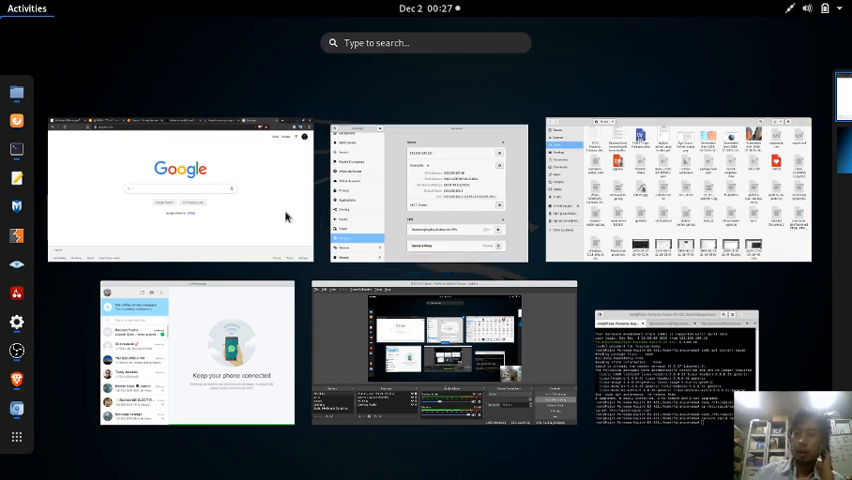
left_click(180, 196)
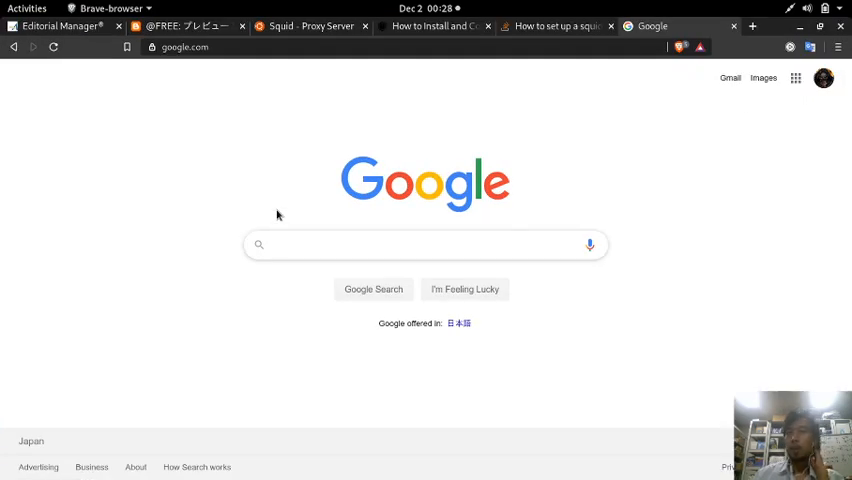
left_click(424, 244)
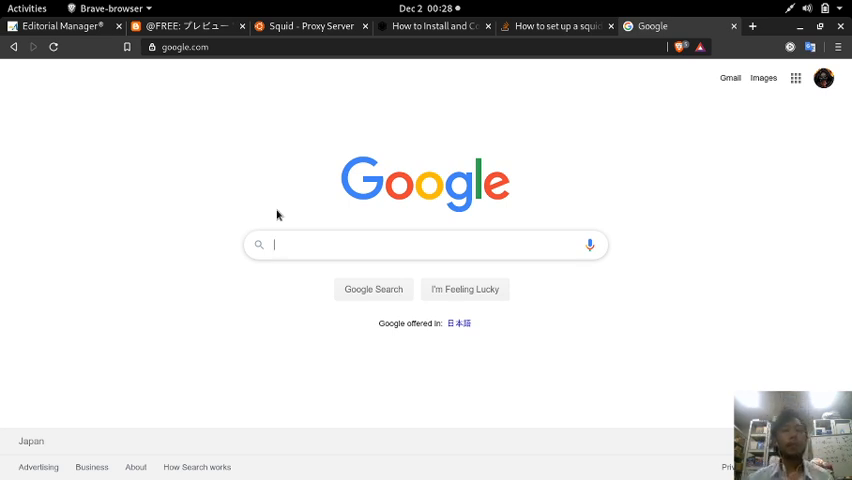
mouse_move(430, 26)
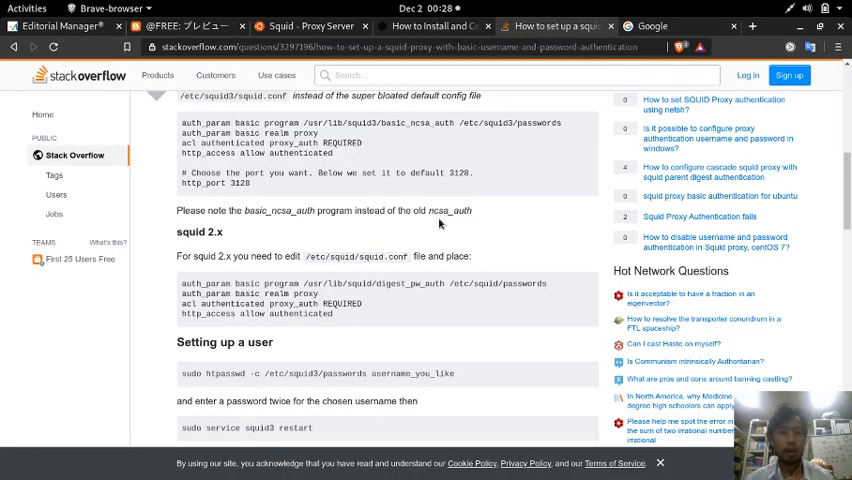
scroll("up", 3)
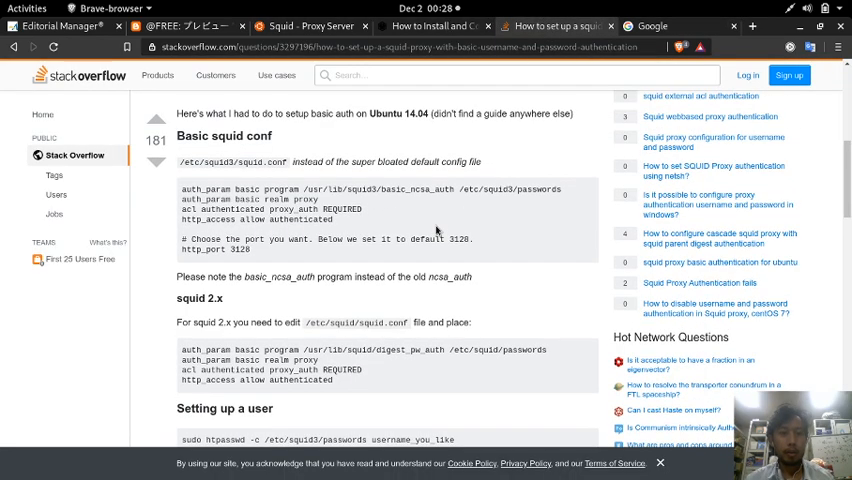
scroll("down", 3)
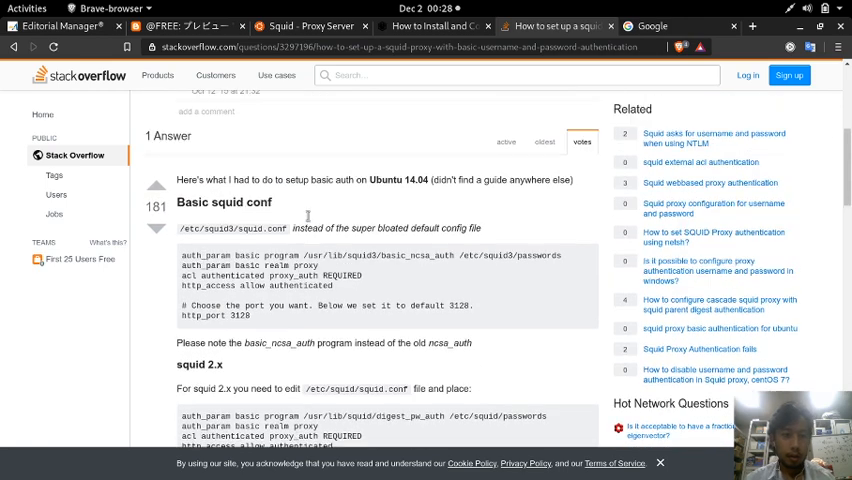
scroll("down", 3)
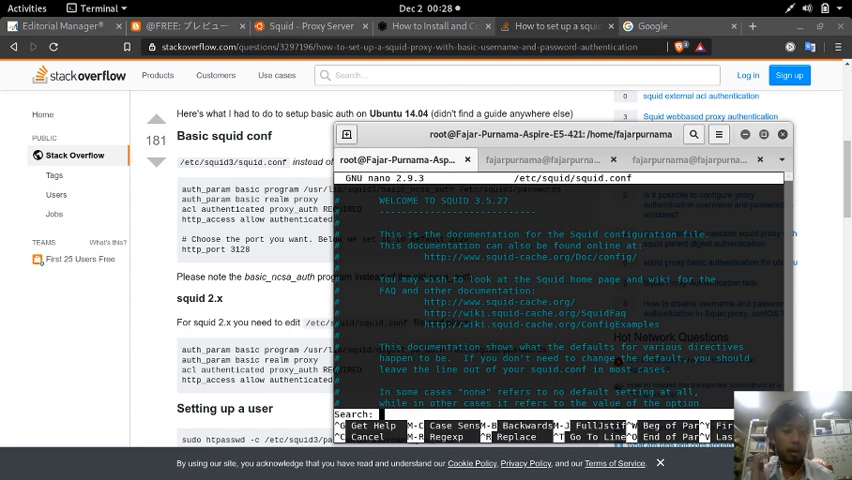
type("http_acc")
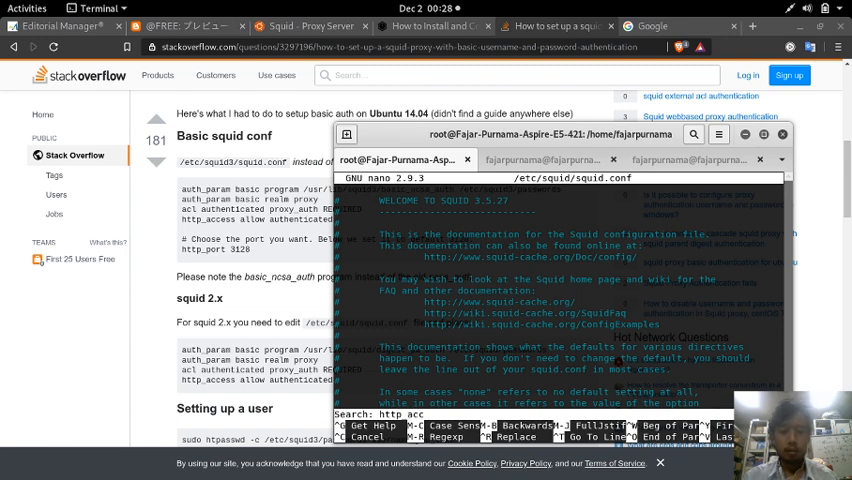
type("ess")
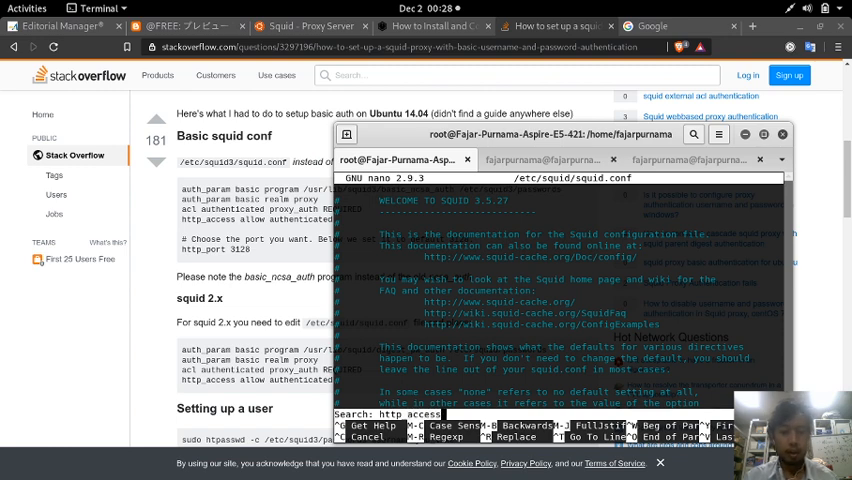
type("deny all")
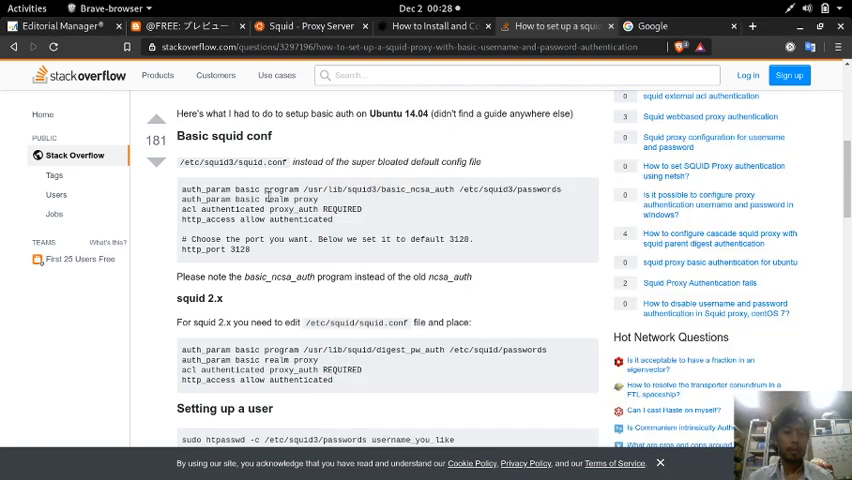
mouse_move(570, 192)
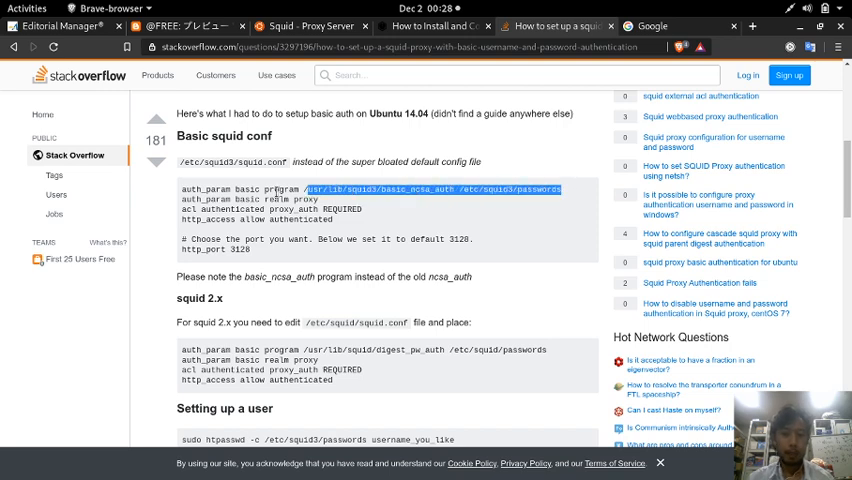
left_click_drag(310, 188, 180, 188)
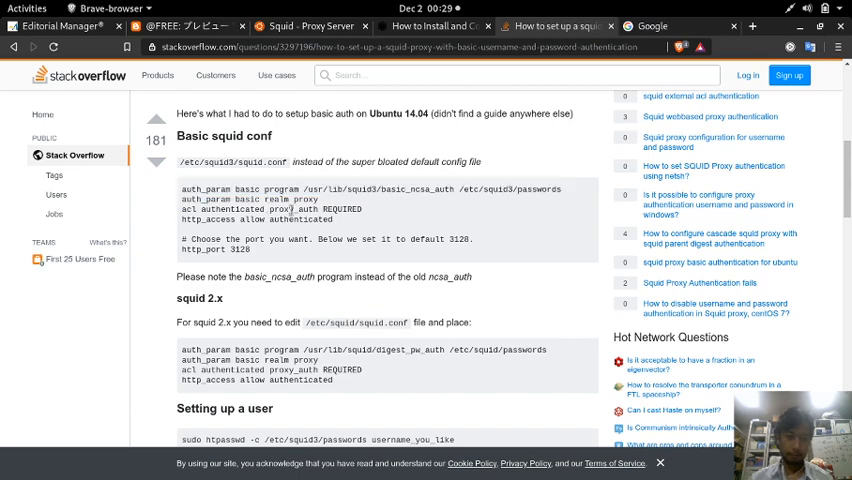
double_click(250, 200)
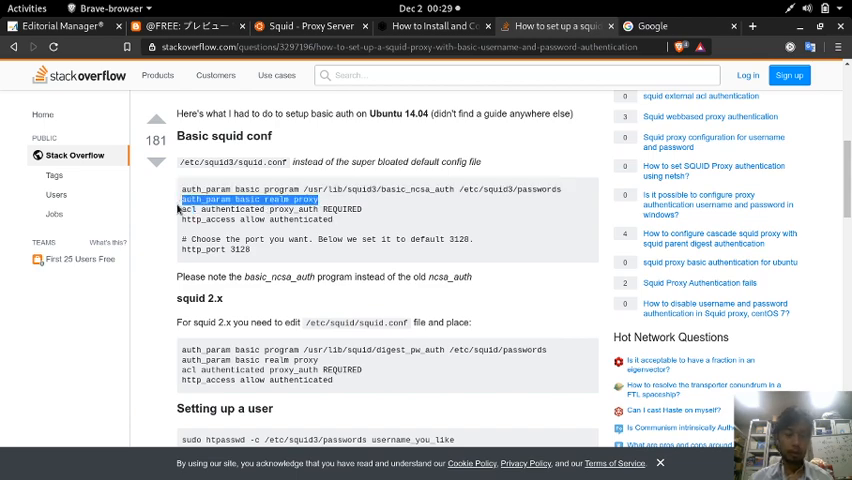
left_click(28, 8)
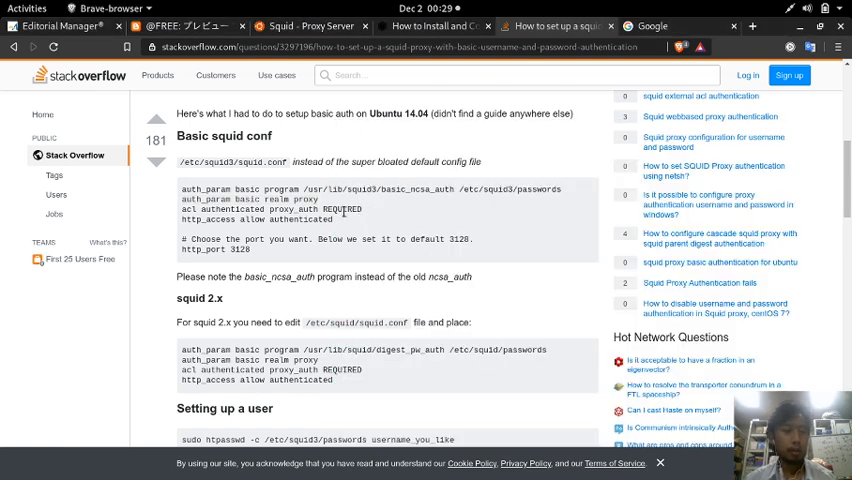
left_click_drag(176, 112, 368, 208)
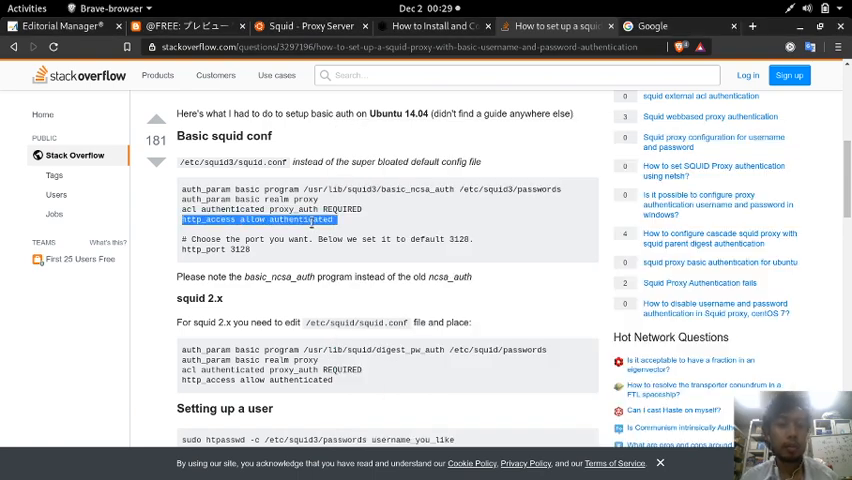
left_click(28, 8)
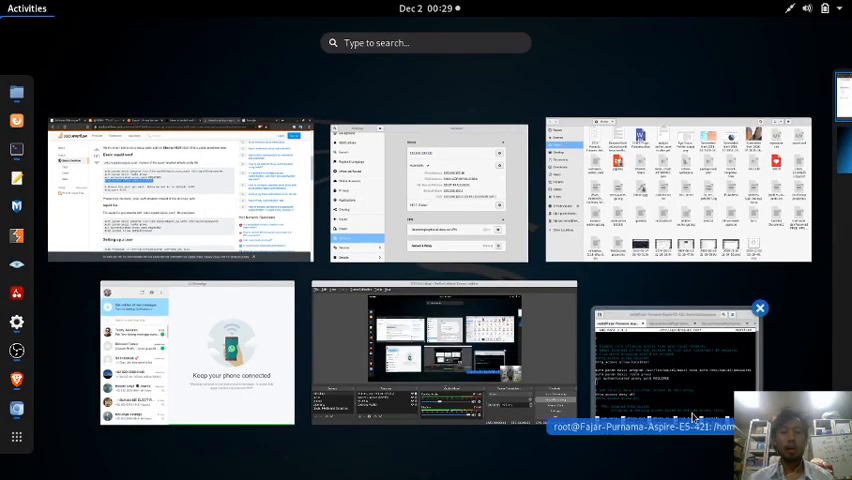
left_click(694, 360)
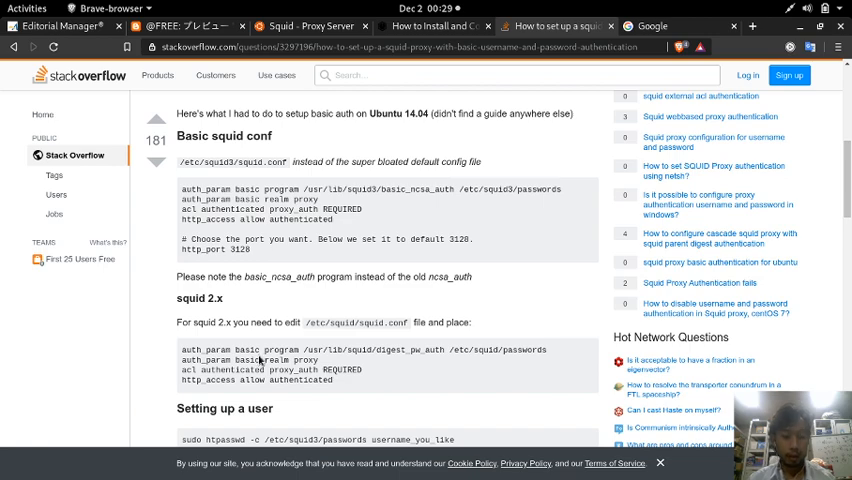
scroll("down", 3)
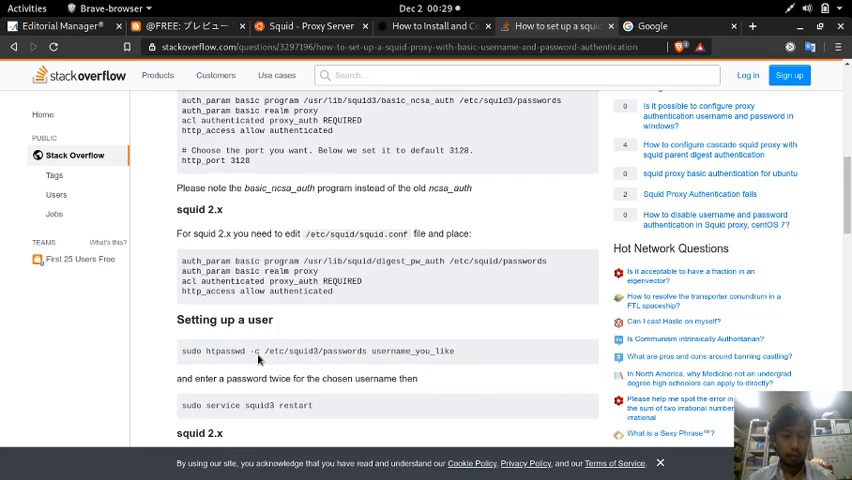
scroll("down", 3)
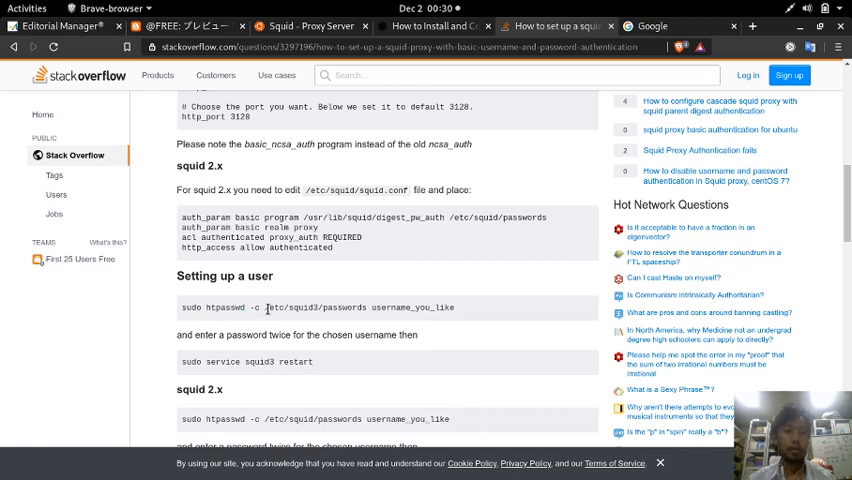
mouse_move(360, 316)
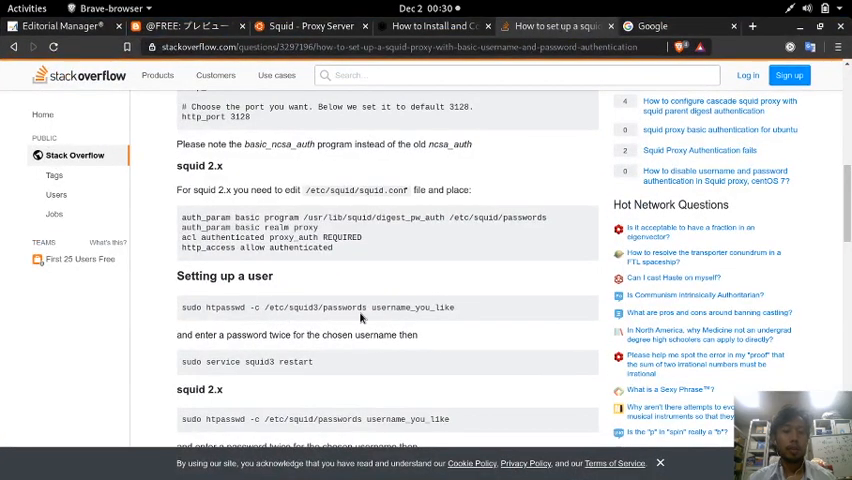
left_click(28, 8)
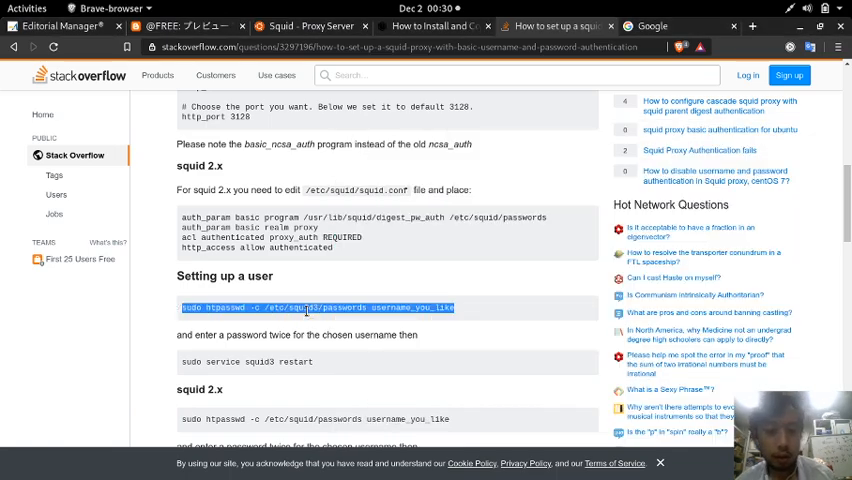
left_click(28, 8)
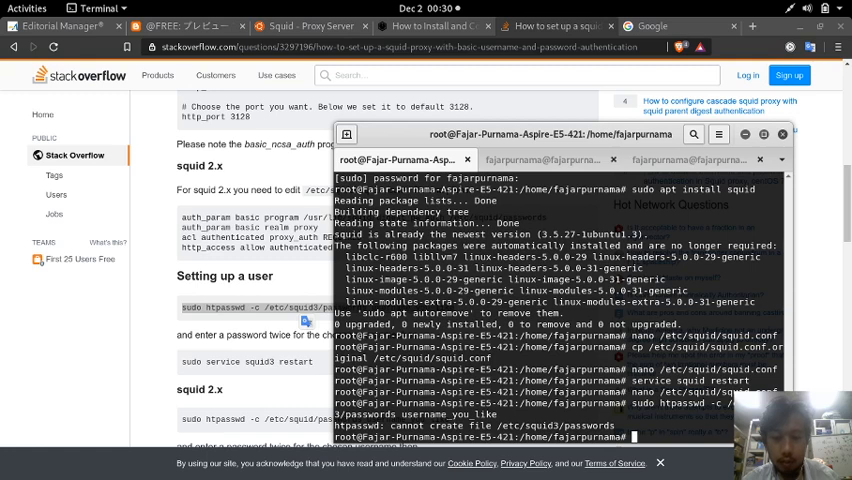
- Reopen /etc/squid/squid.conf in nano after creating the htpasswd passwords file
type("nano")
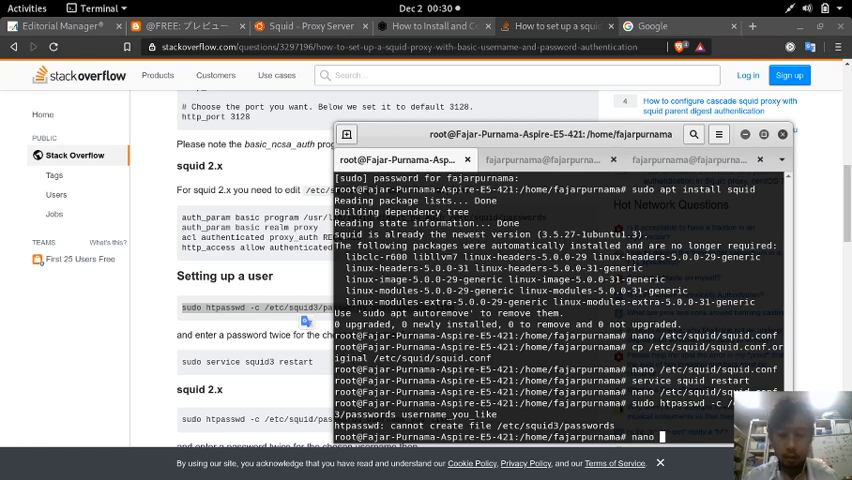
type("etc/squid/")
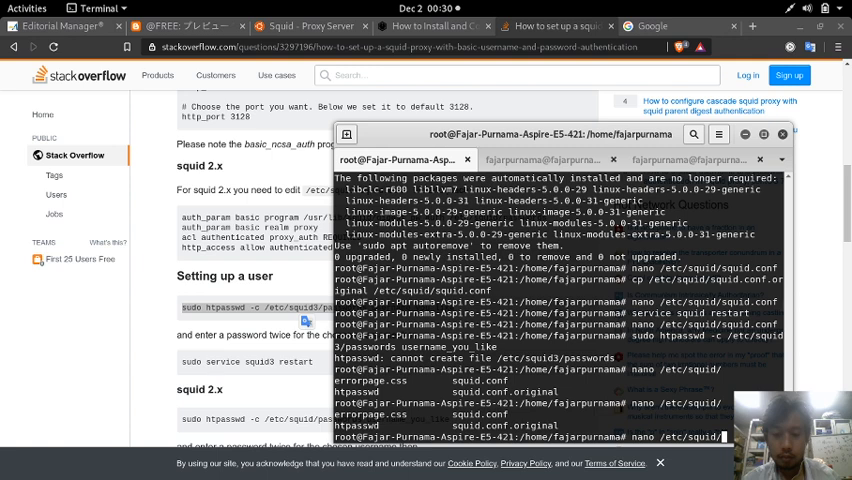
mouse_move(190, 330)
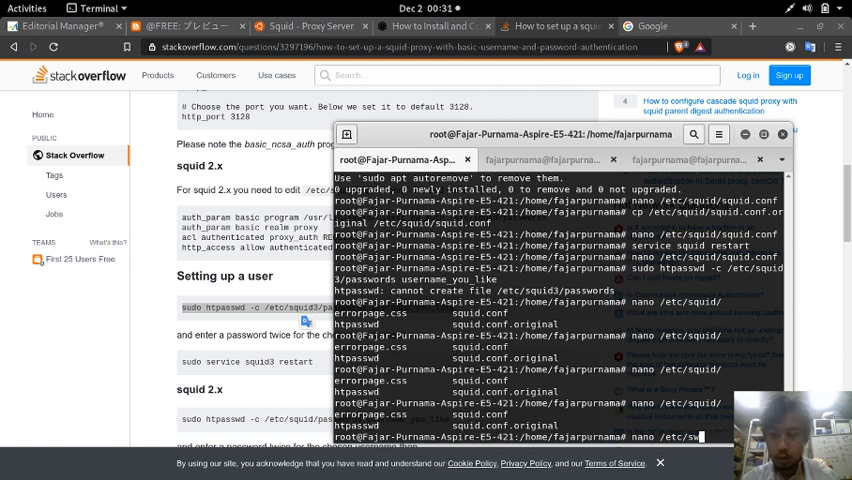
scroll("down", 3)
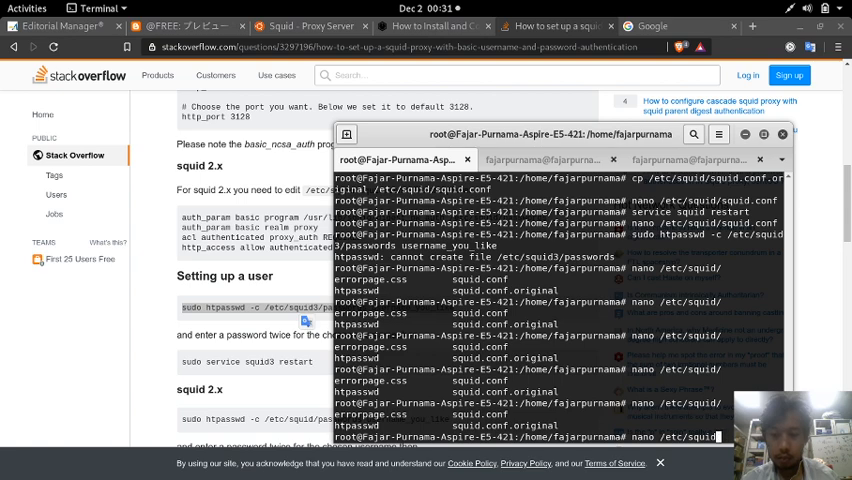
- Return to Brave and skim the Ubuntu Squid guide page
left_click(184, 24)
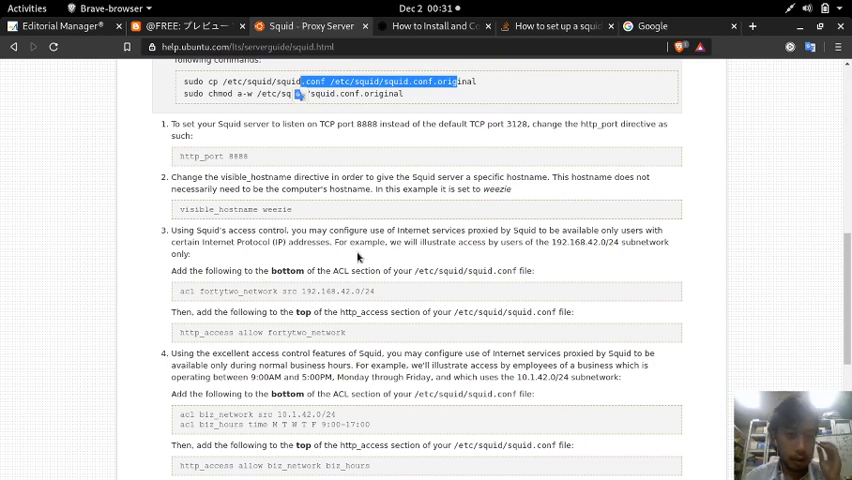
scroll("up", 3)
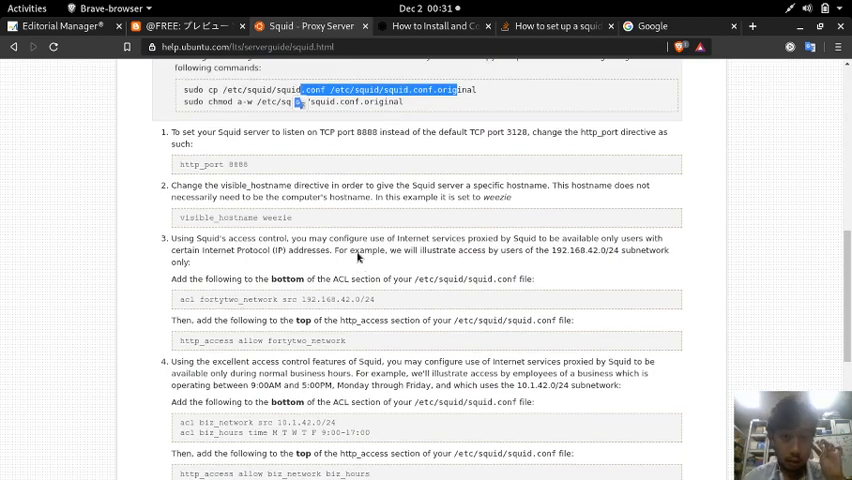
scroll("down", 3)
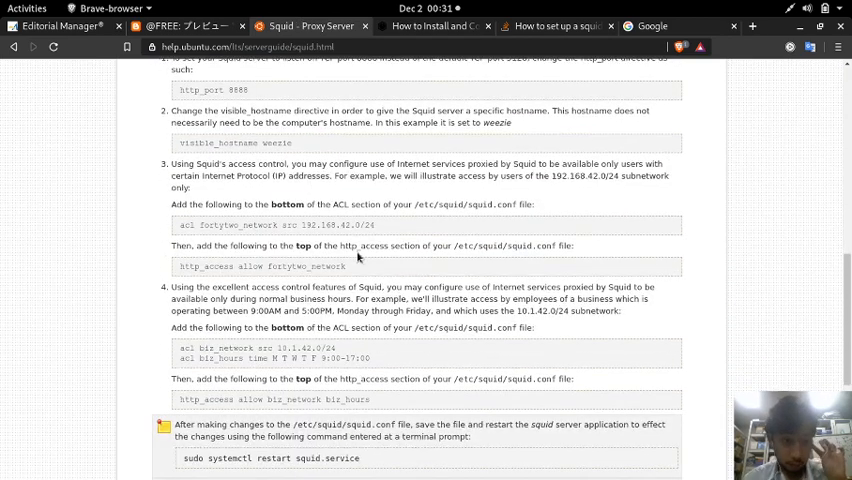
scroll("up", 3)
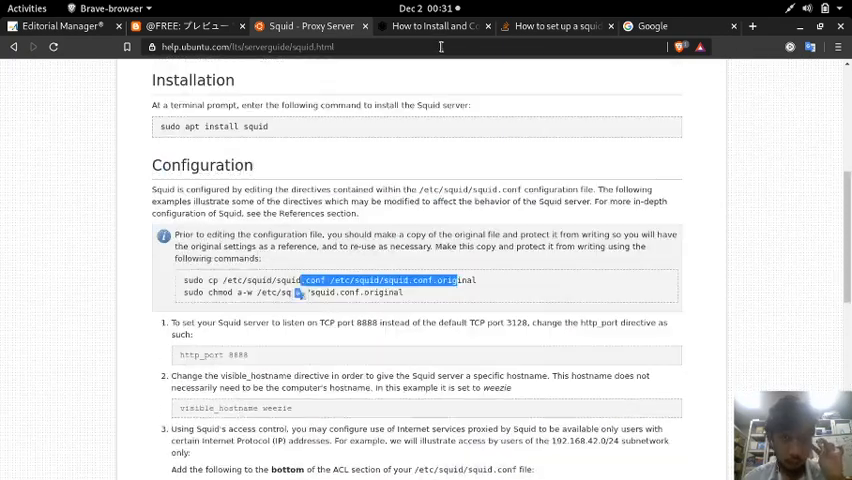
- Bring up the Stack Overflow Squid users answer and show the recently closed pages list
left_click(556, 24)
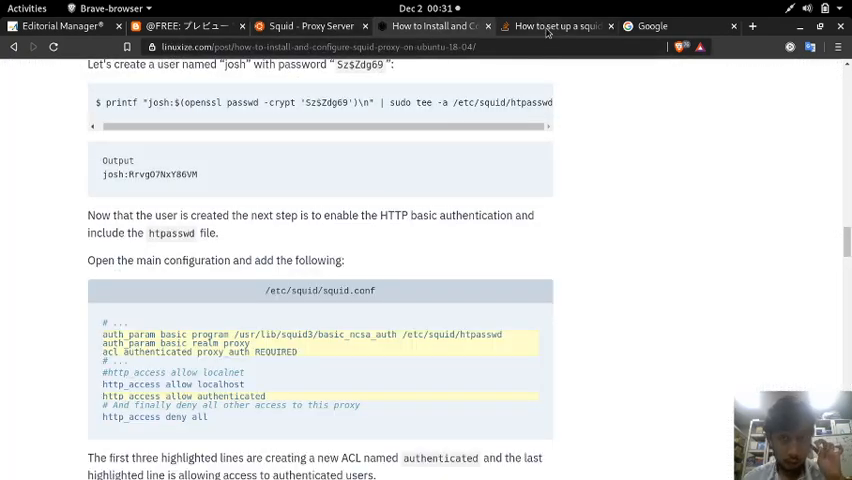
left_click(550, 24)
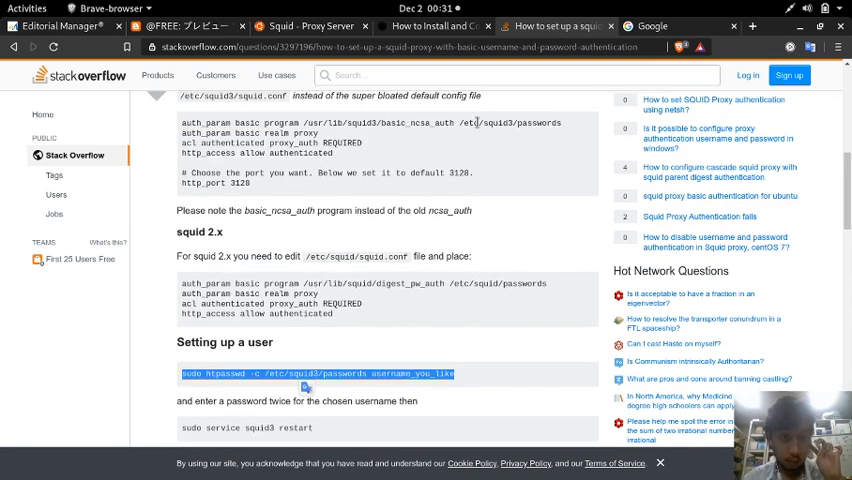
mouse_move(420, 64)
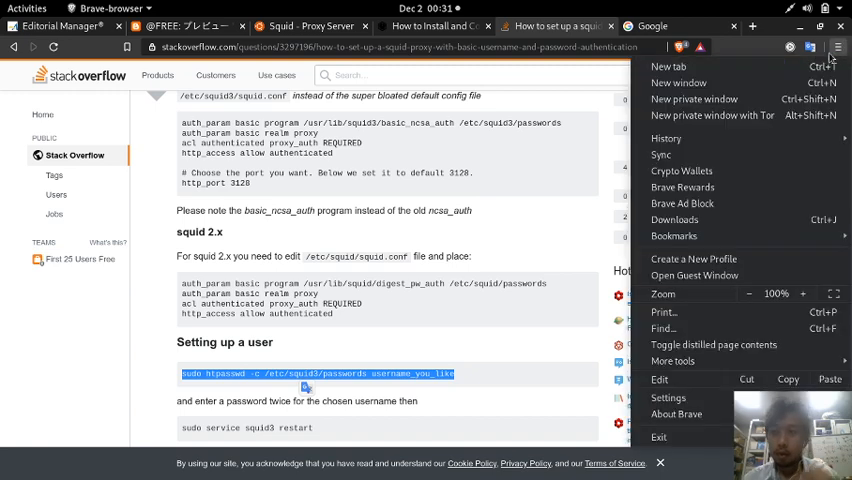
mouse_move(736, 138)
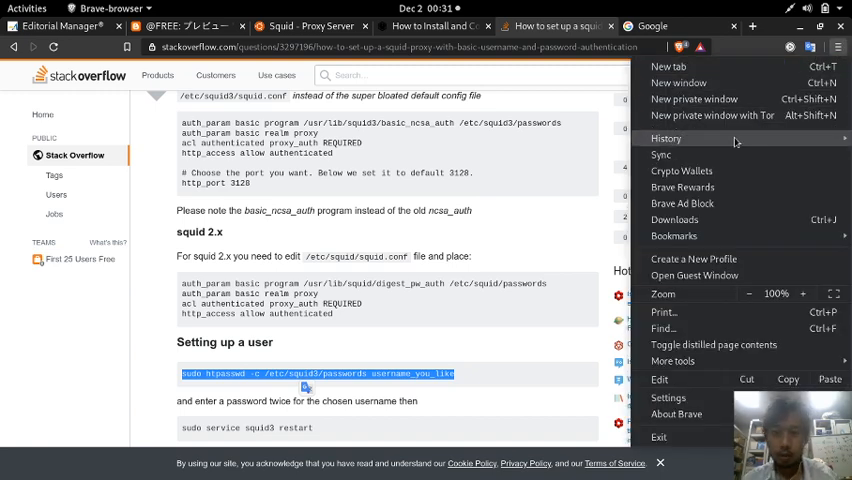
left_click(664, 138)
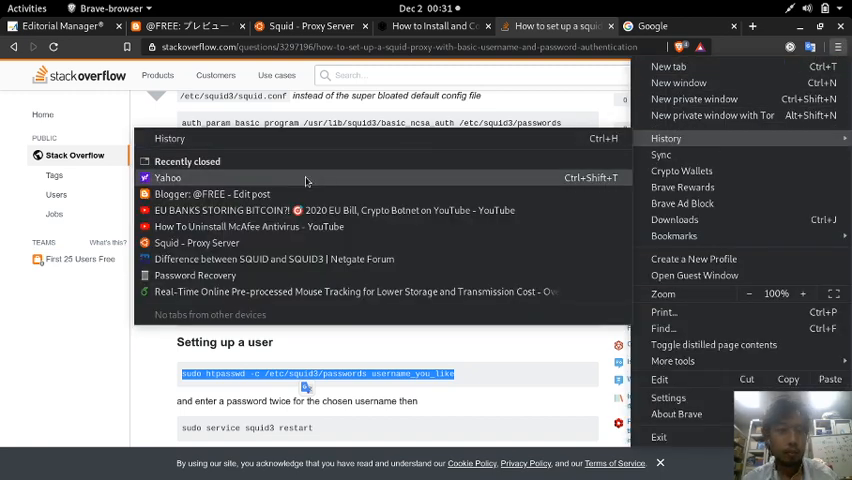
mouse_move(244, 244)
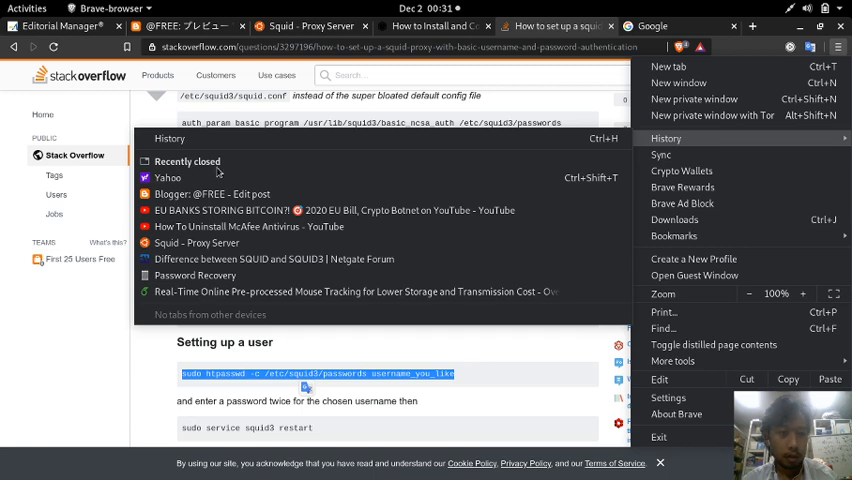
mouse_move(196, 242)
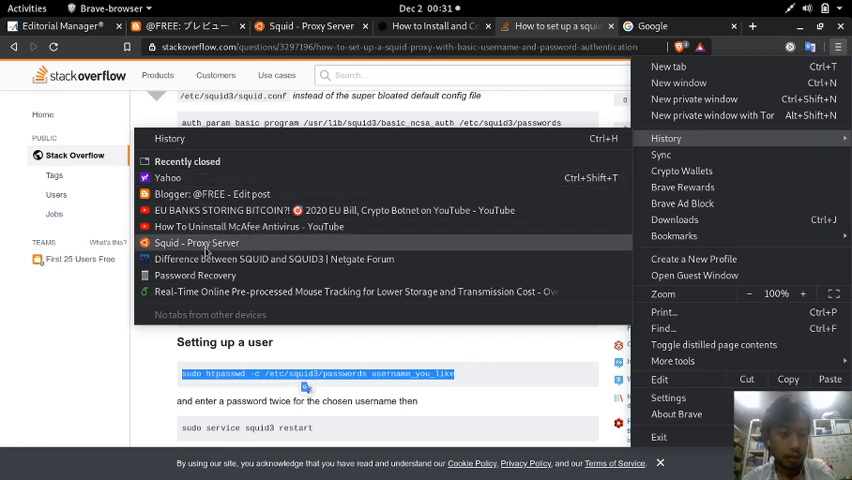
mouse_move(196, 276)
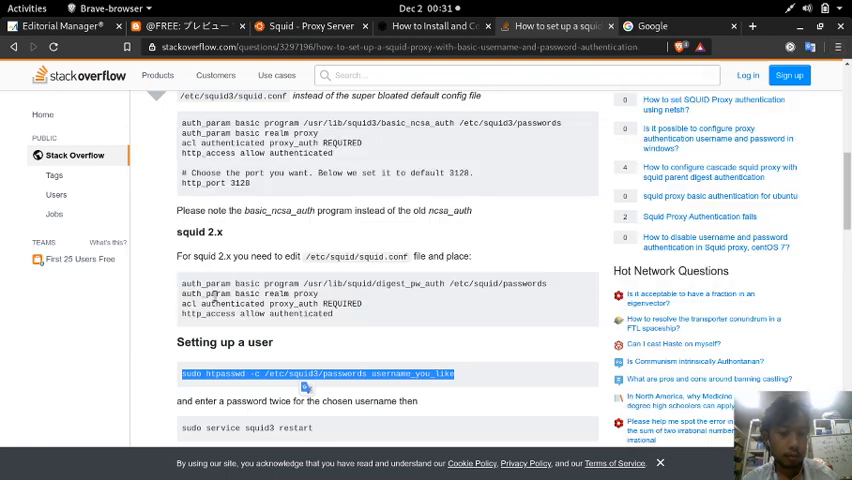
- Create the htpasswd user, reload Squid, and reopen squid.conf in nano
scroll("up", 3)
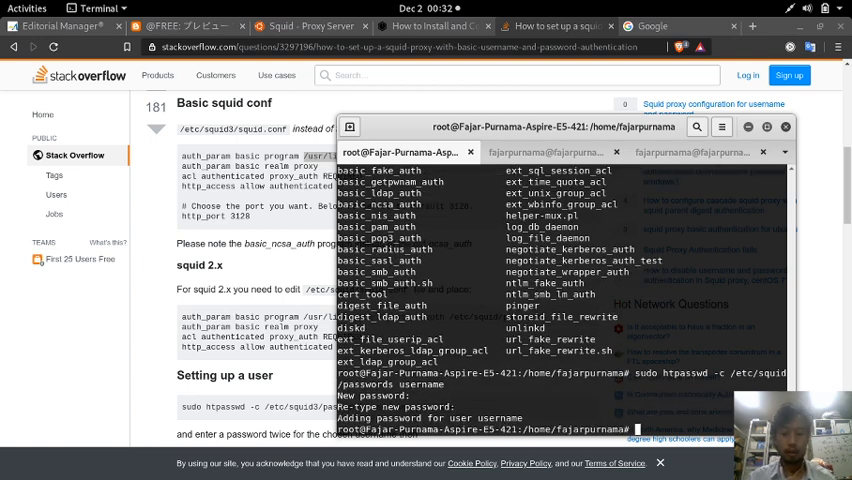
type("nano /etc/squid/pa")
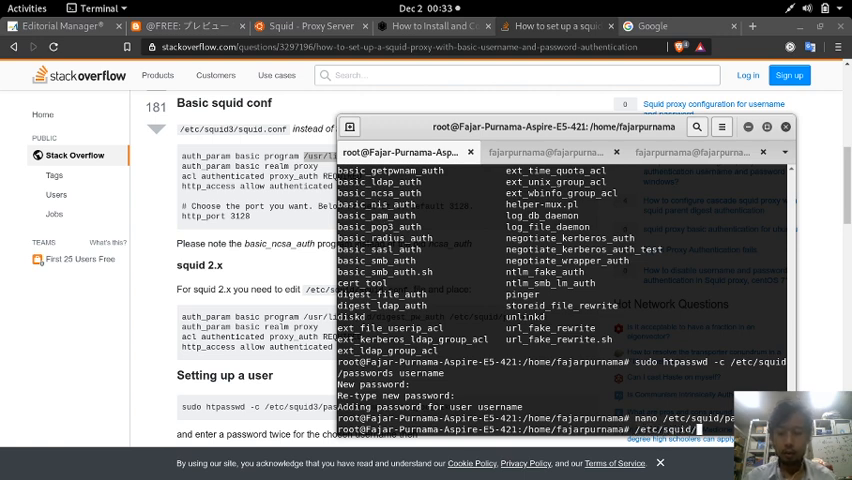
type("ser")
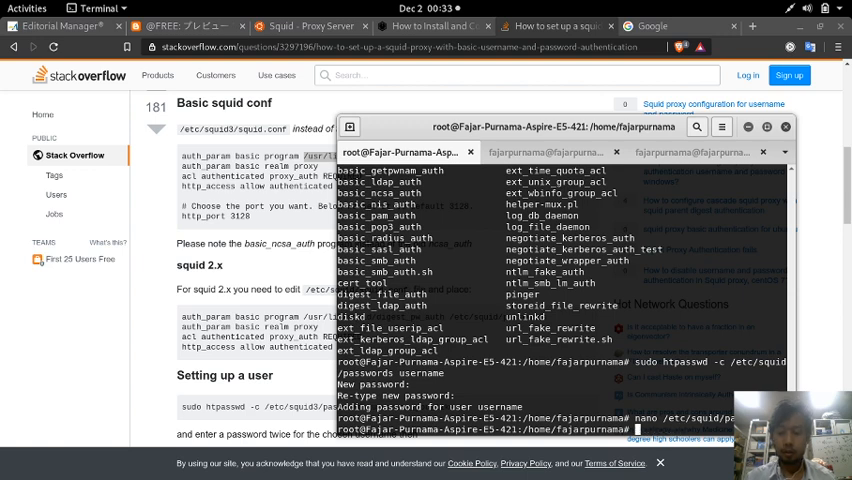
type("/etc/sc")
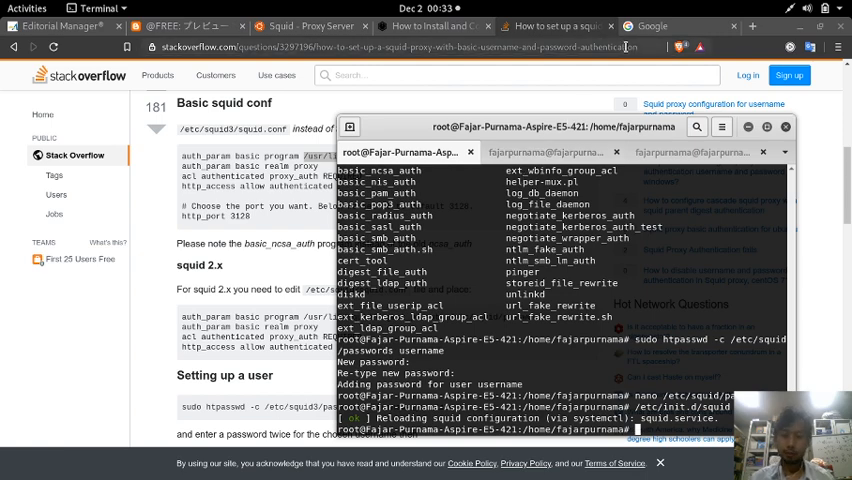
- Open a private Brave window showing the proxy sign-in prompt for 192.168.100.11:3128
left_click(752, 26)
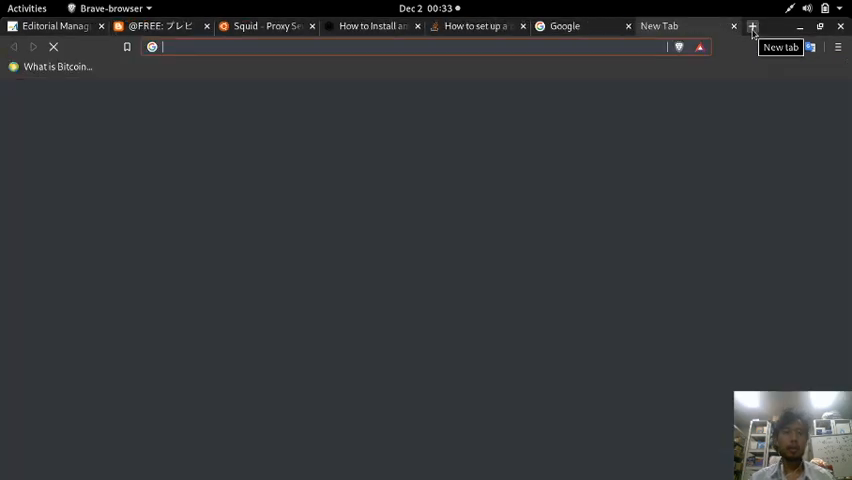
left_click(28, 8)
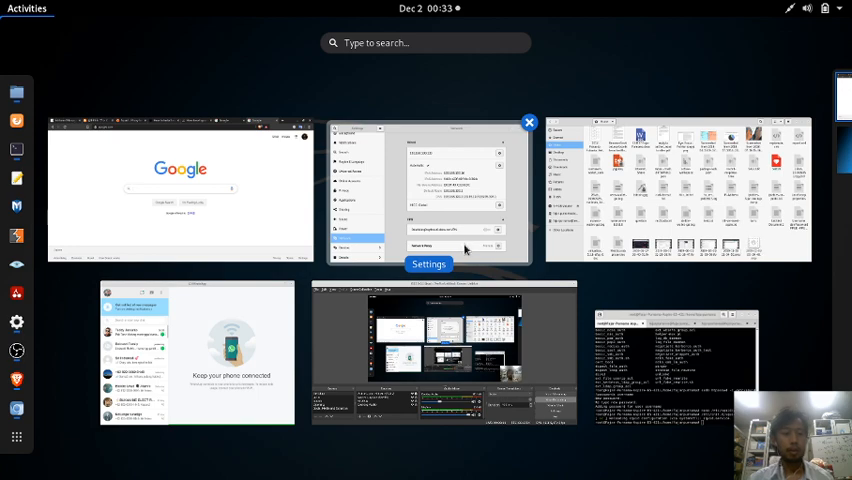
left_click(428, 190)
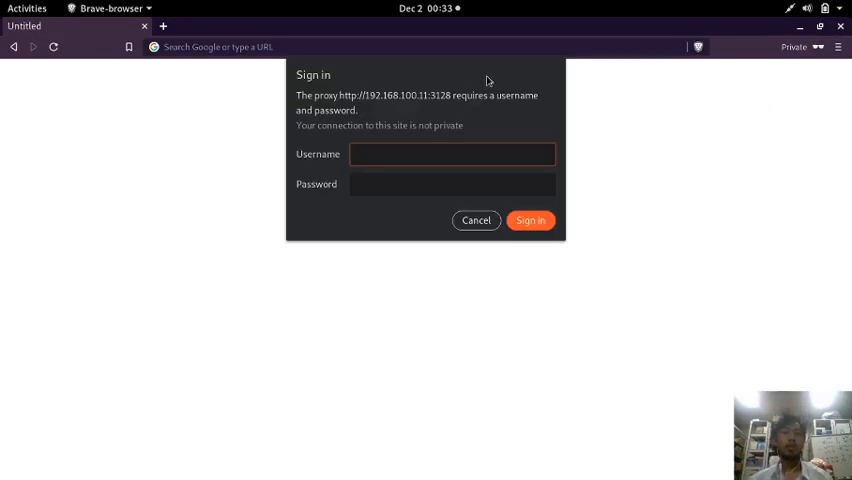
- Sign in with the proxy username and password so Google loads, then show the window overview
type("username")
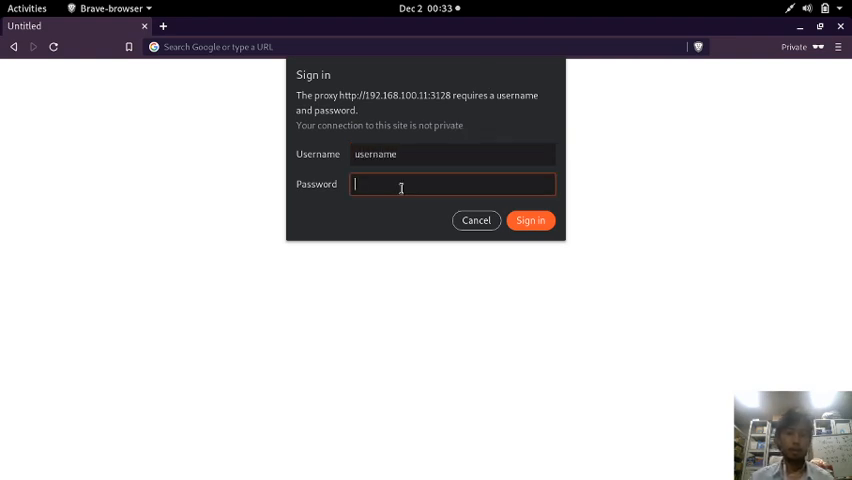
type("password")
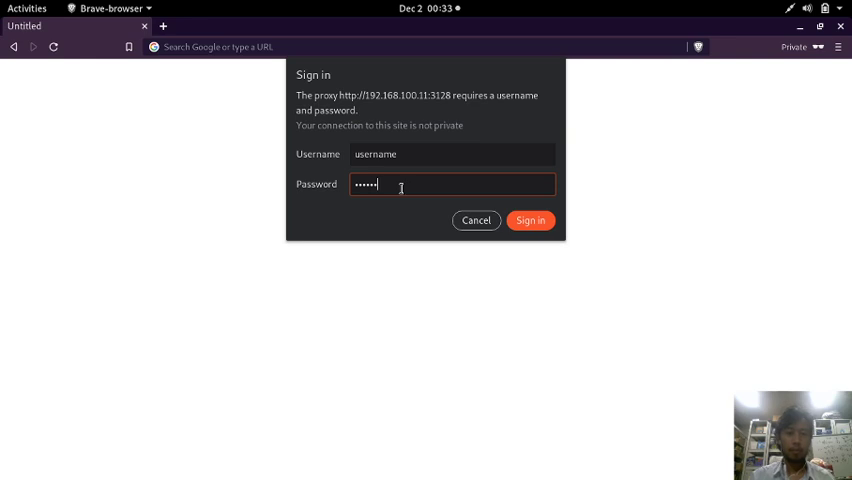
left_click(530, 220)
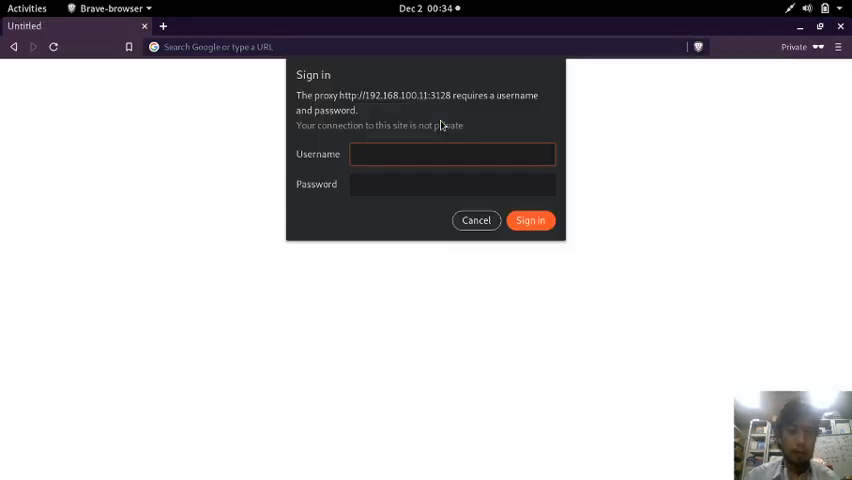
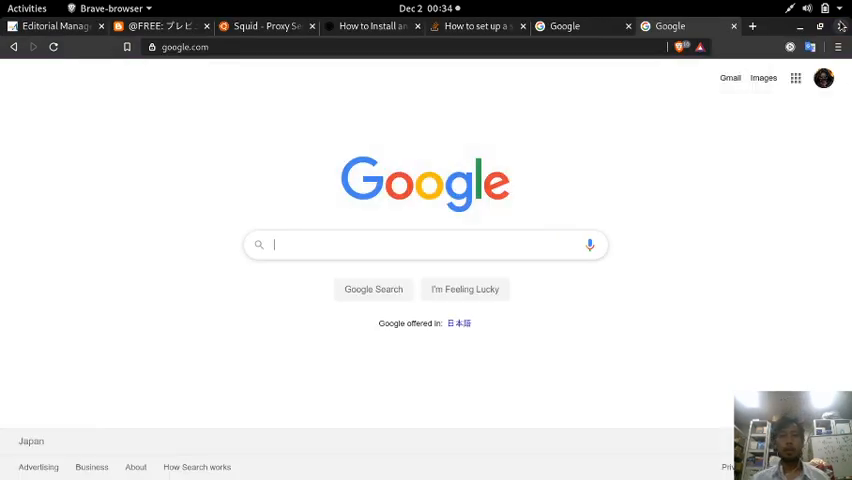
left_click(28, 8)
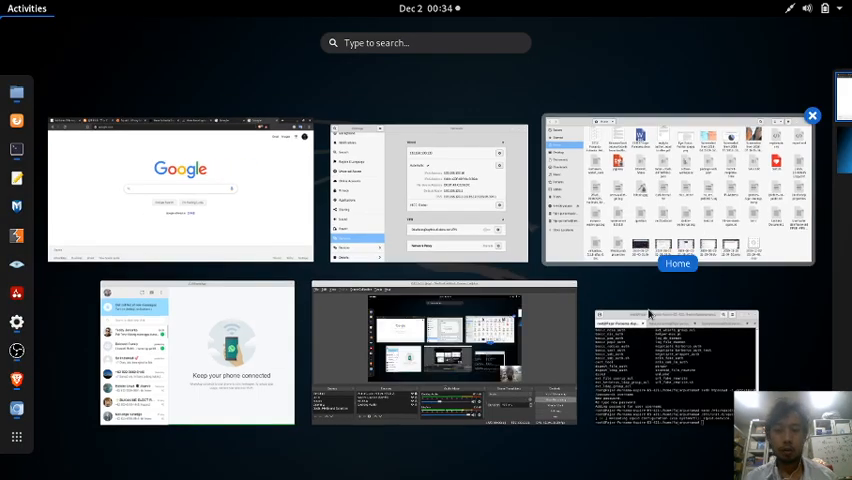
mouse_move(568, 348)
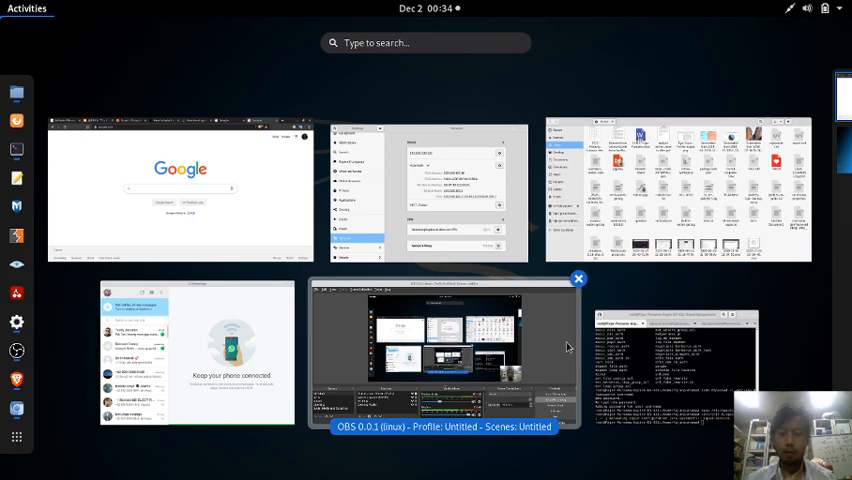